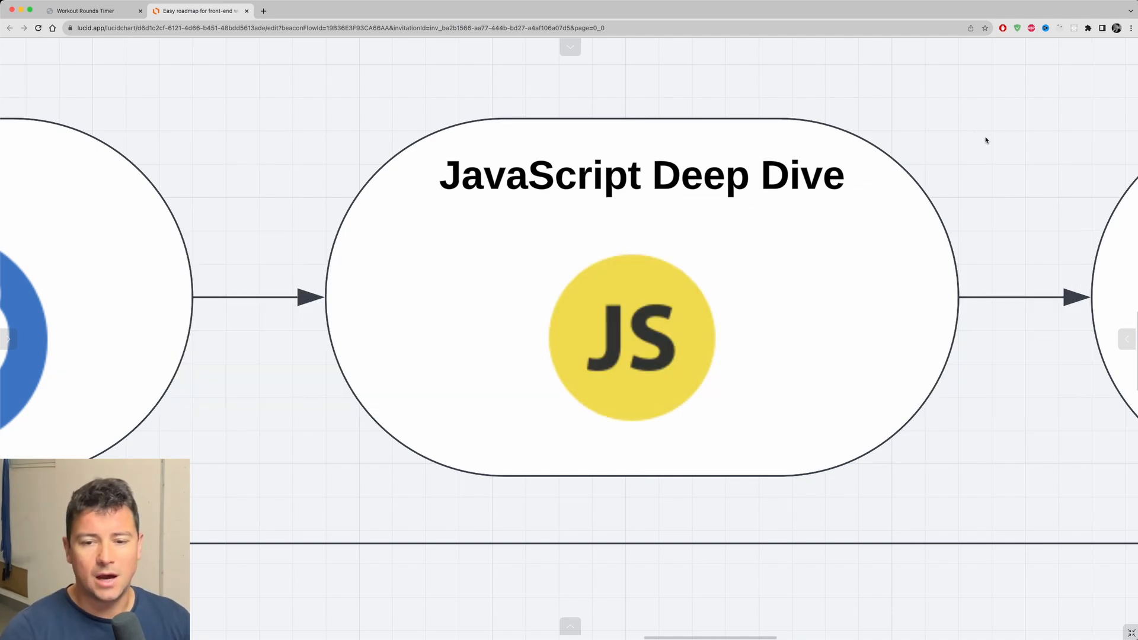
mouse_move(1027, 241)
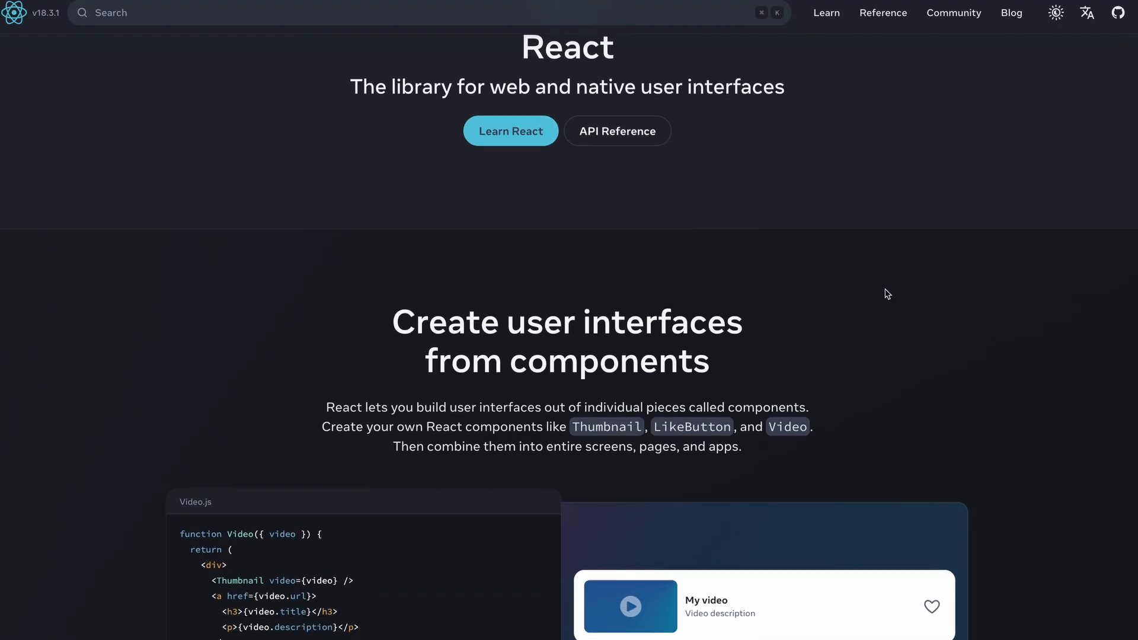
- Scroll down through the React homepage and on to the Angular site
scroll(down, 3)
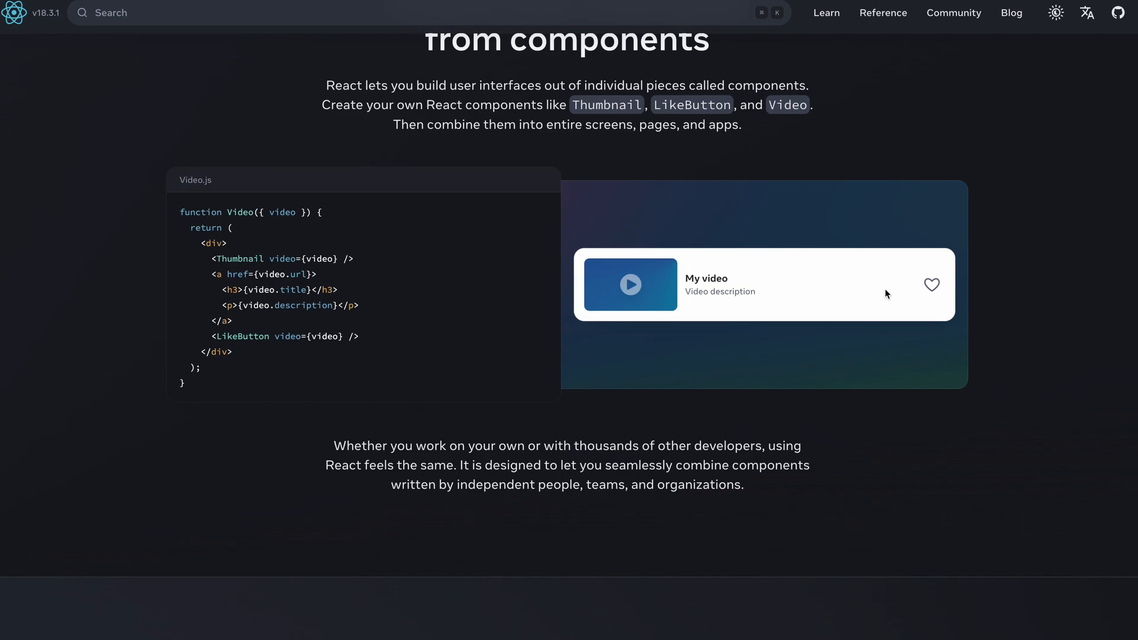
scroll(down, 3)
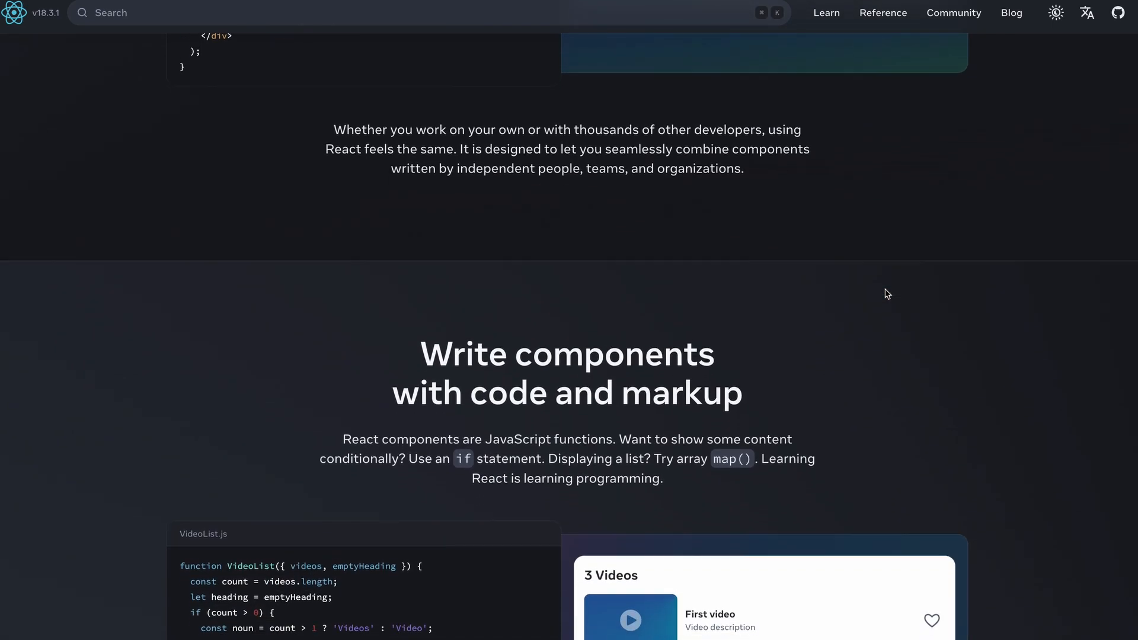
scroll(down, 3)
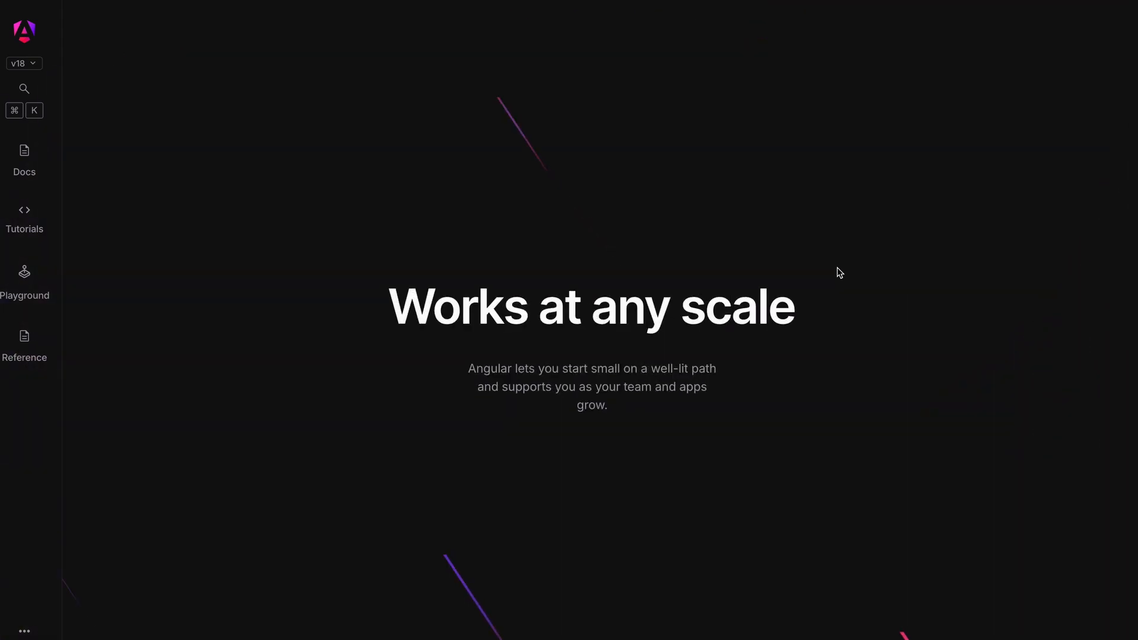
scroll(down, 3)
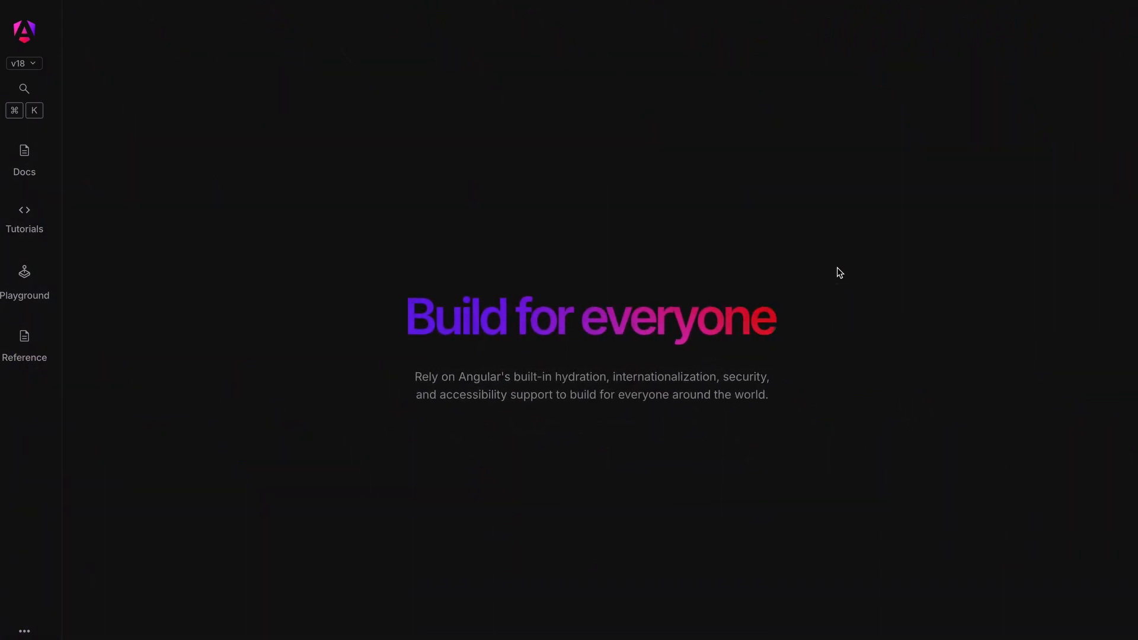
- Bring up the Vue.js homepage, scroll it, then reach the React Quick Start docs
click(25, 280)
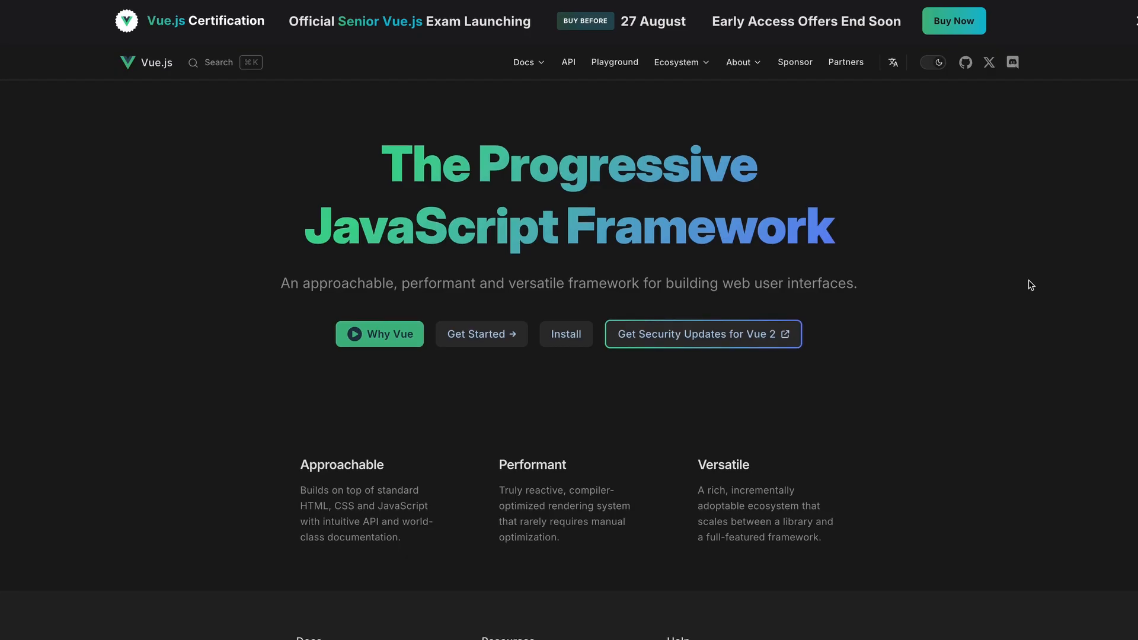
scroll(down, 3)
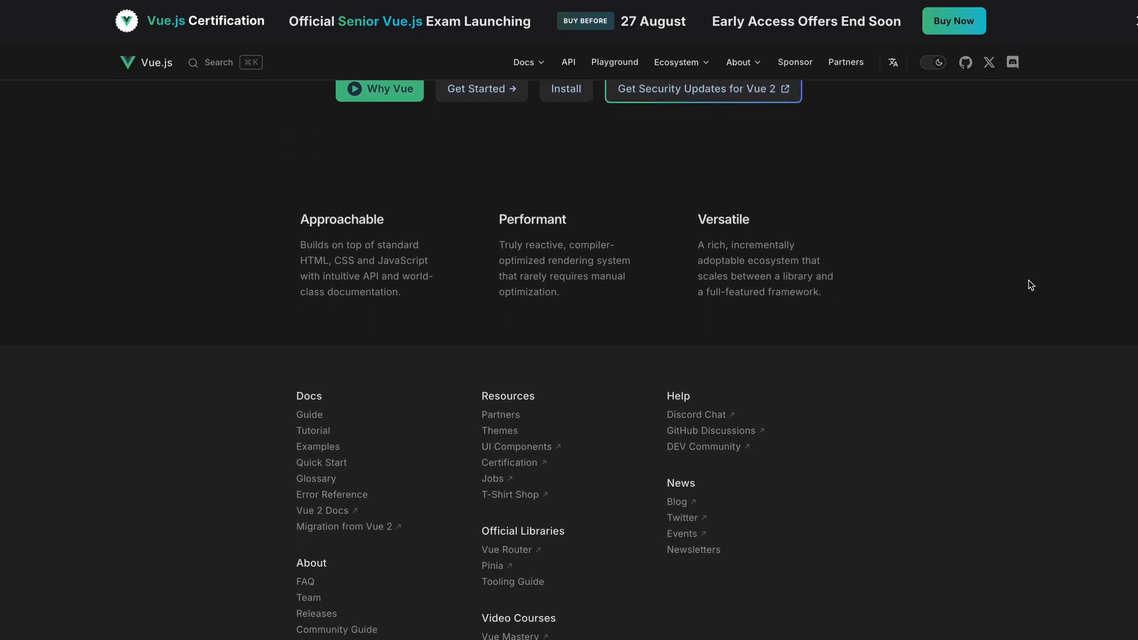
scroll(up, 3)
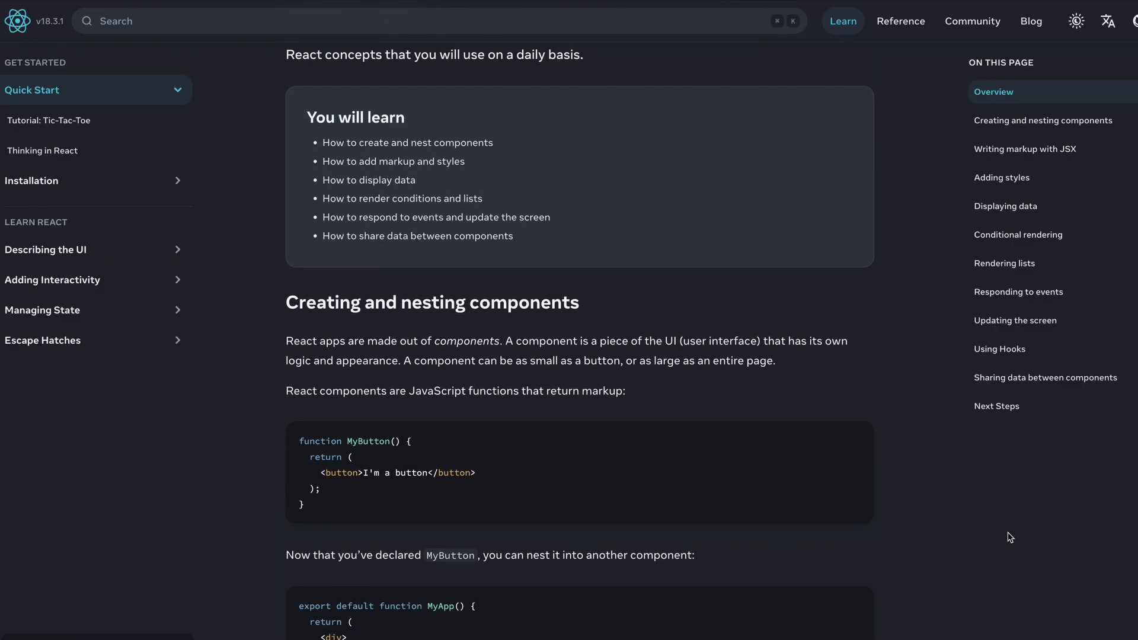
- Scroll the Quick Start guide through components, data, conditionals and lists, then return to the Lucidchart roadmap
scroll(down, 3)
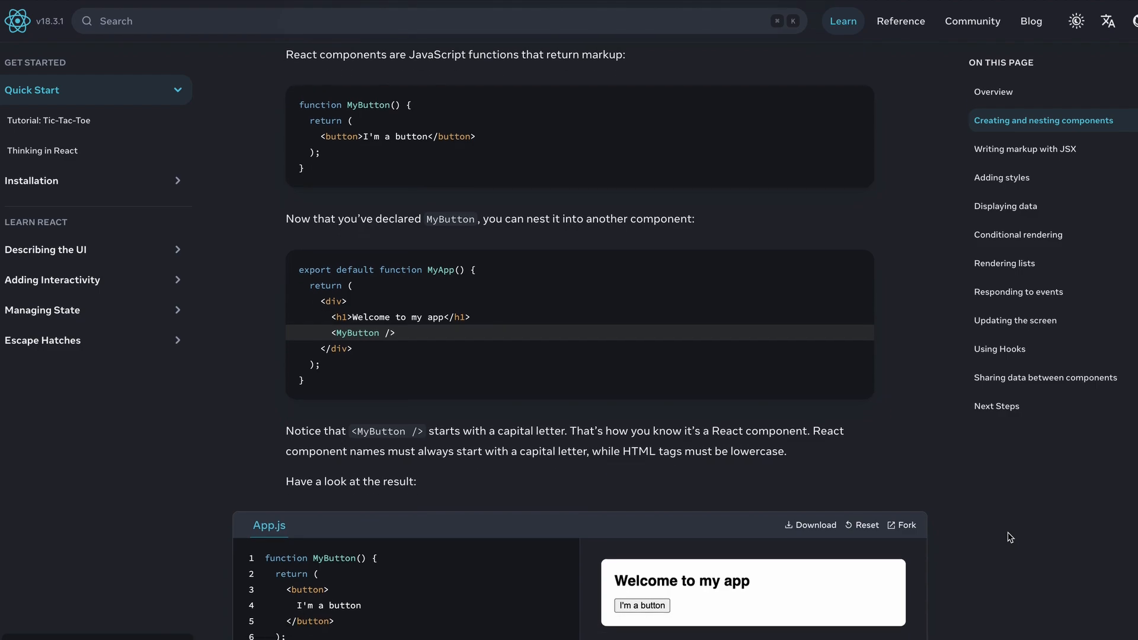
scroll(down, 3)
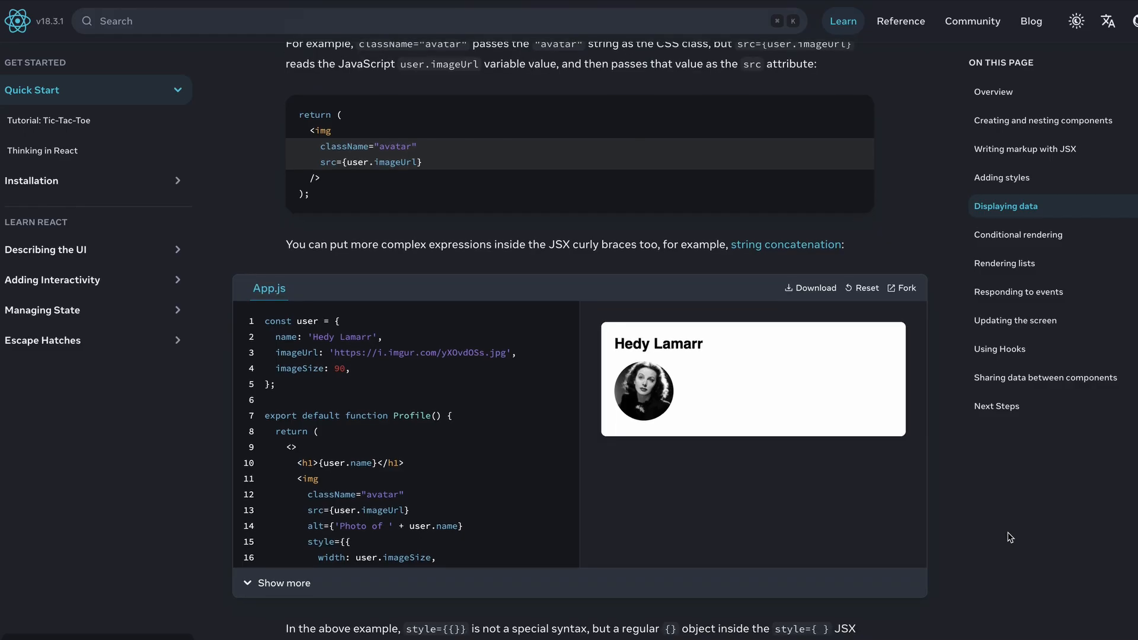
scroll(down, 3)
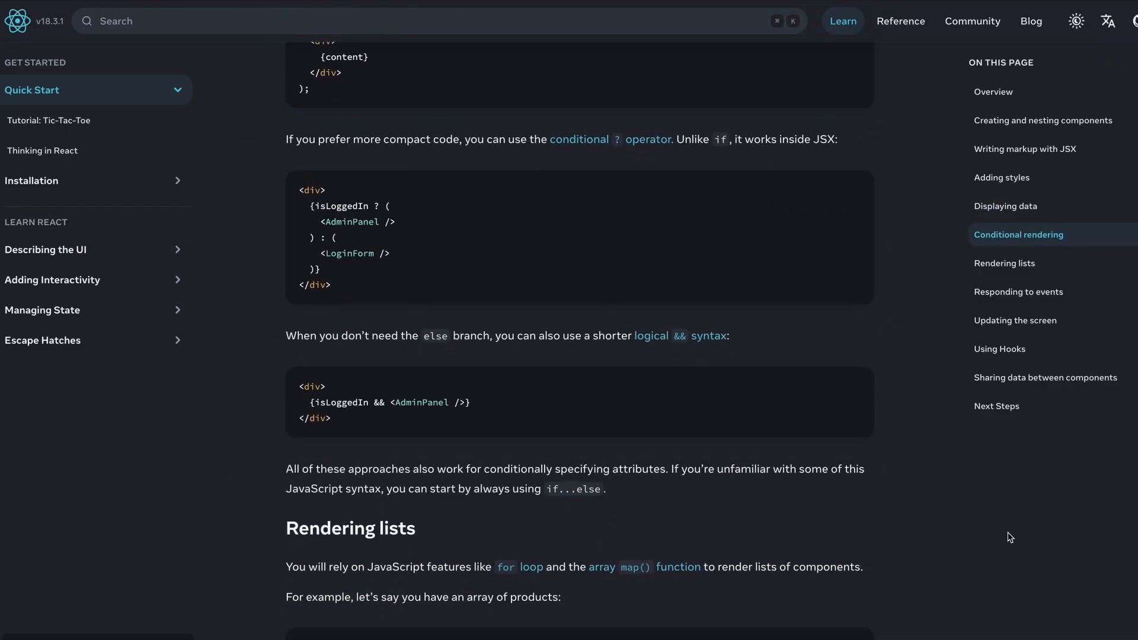
scroll(down, 3)
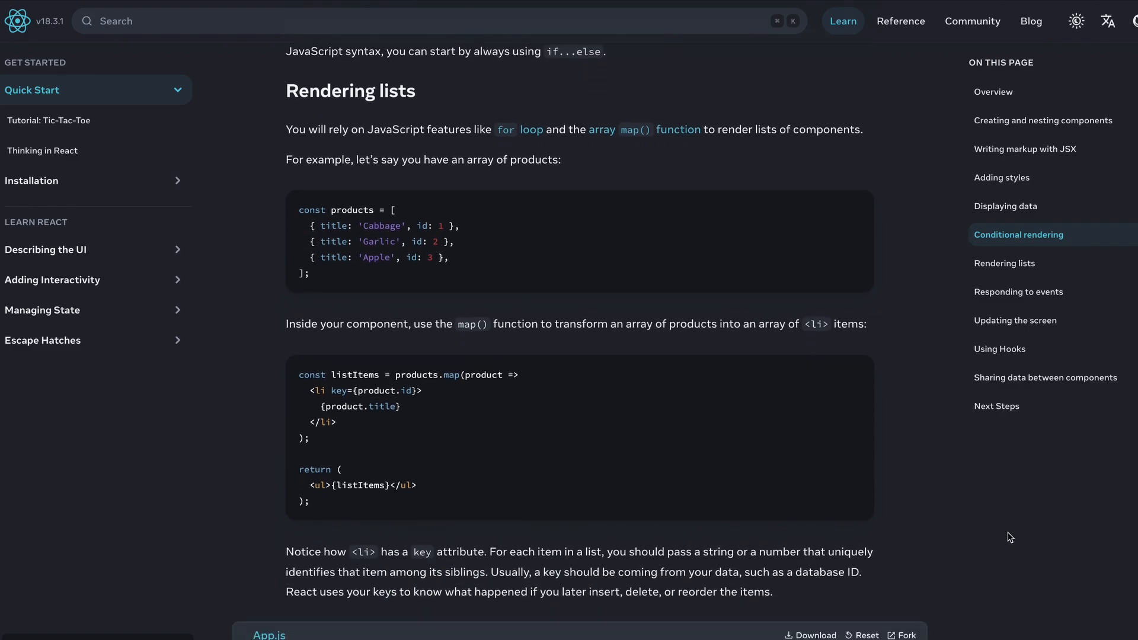
scroll(down, 3)
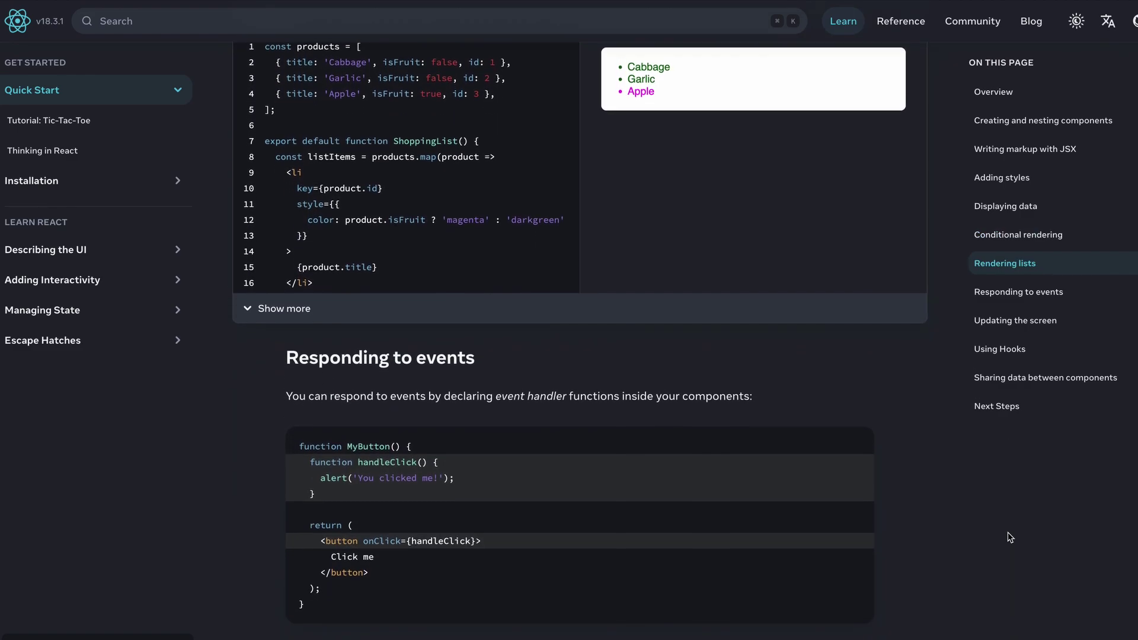
click(196, 11)
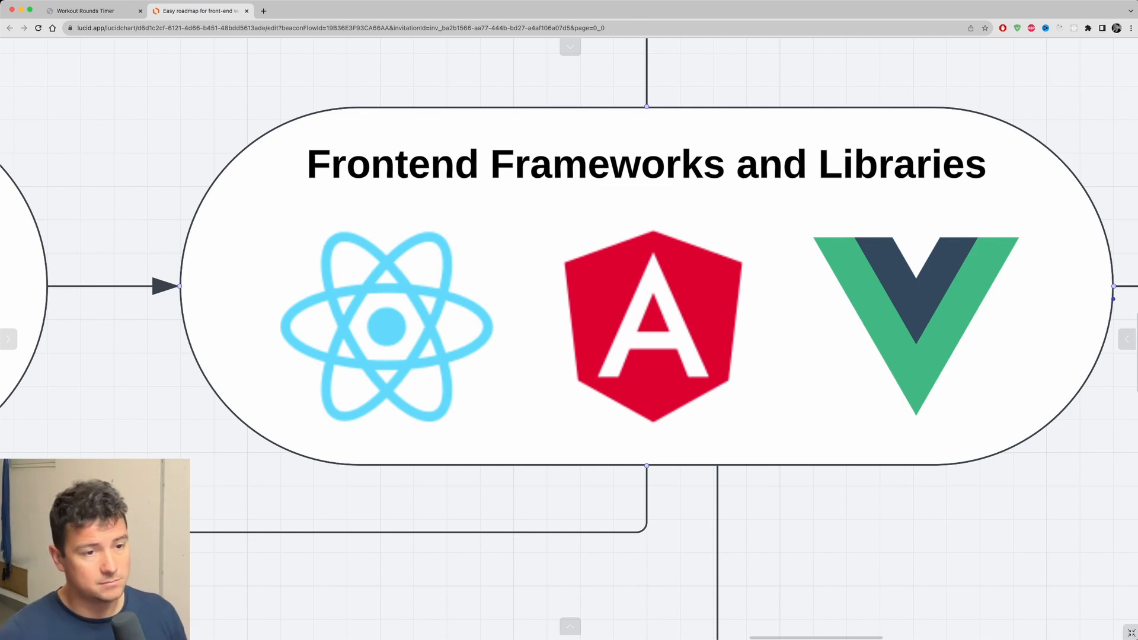
- Move the canvas from the frameworks shape to the green Tooling, Stay Updated and Build Projects shapes
click(914, 327)
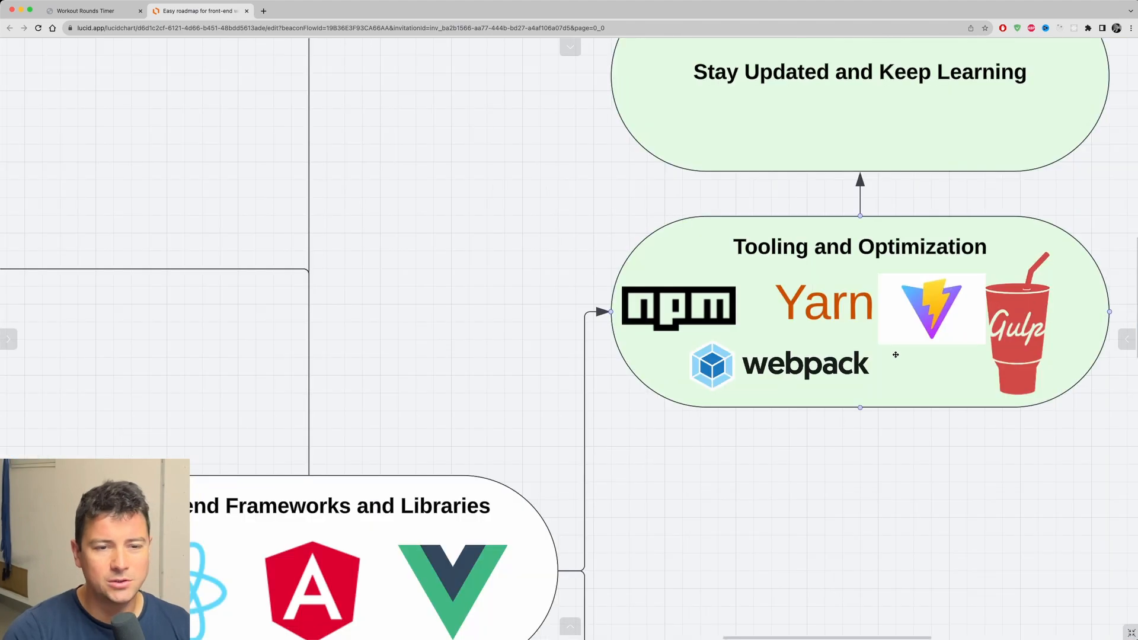
scroll(down, 3)
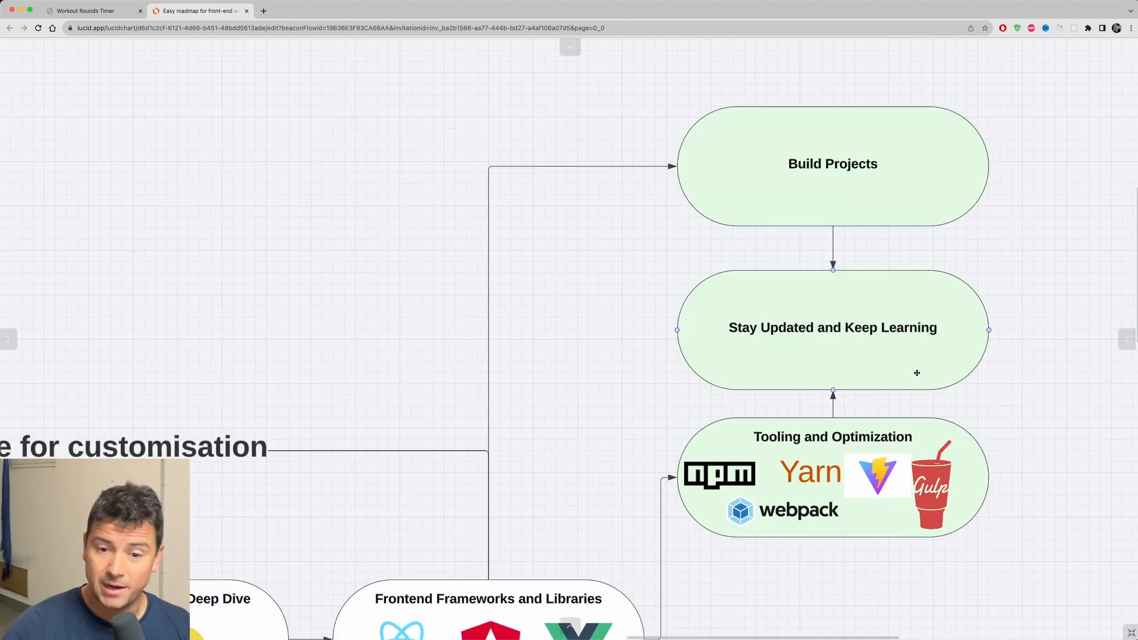
click(1049, 275)
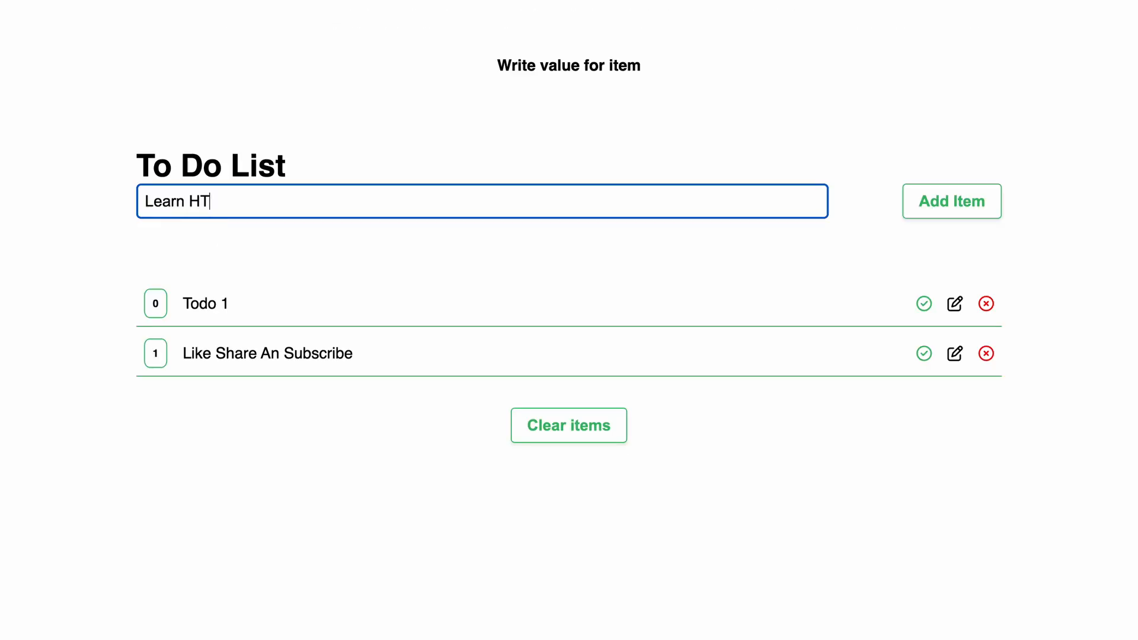
- Add a 'Learn HTML CSS & JS' item to the To Do List
text(ML CSS ND)
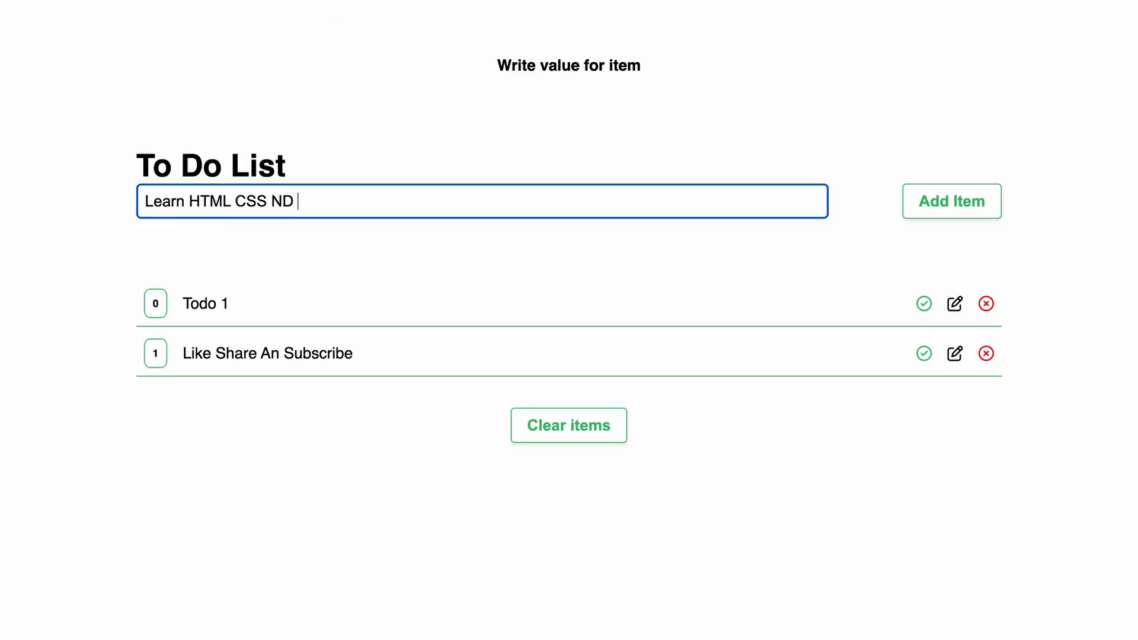
text(&)
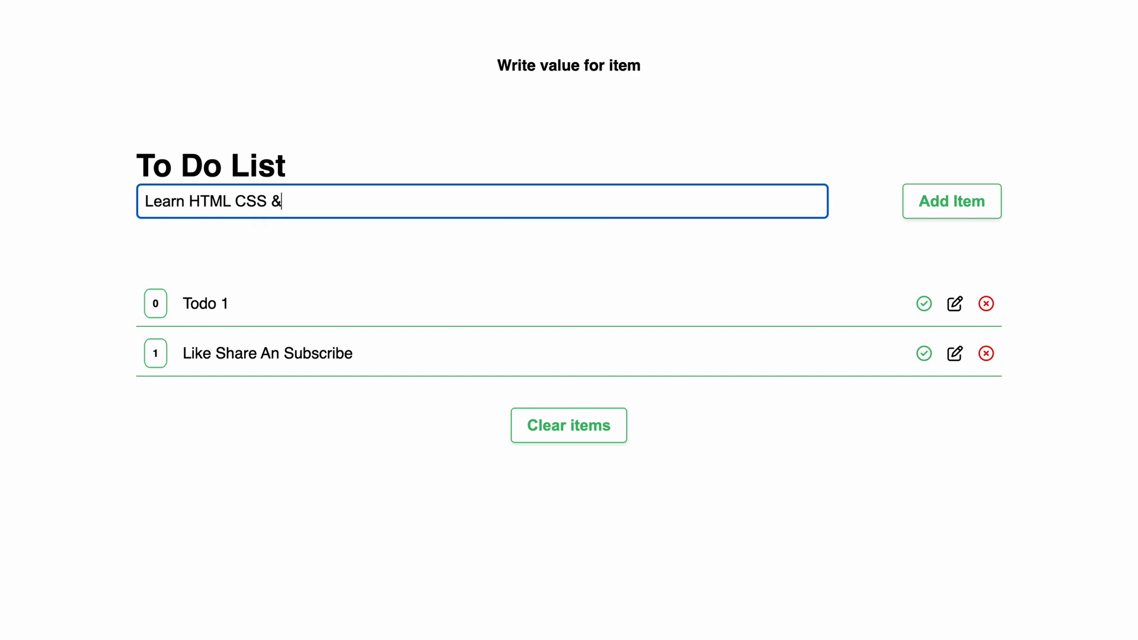
click(951, 202)
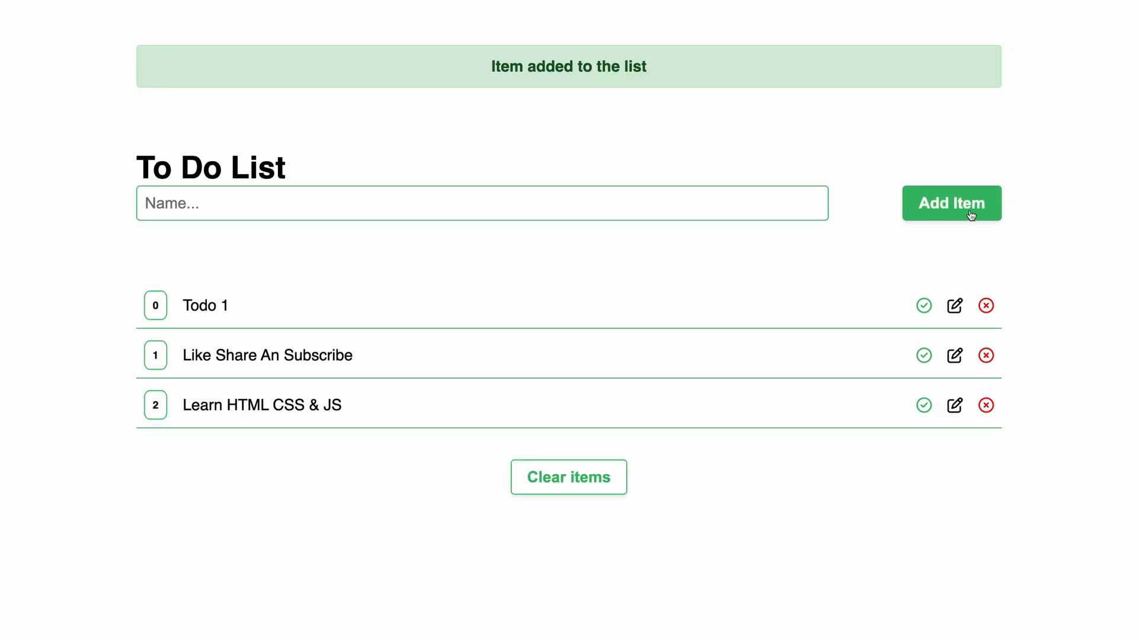
- Delete an item from the list and confirm the deletion with OK
click(986, 305)
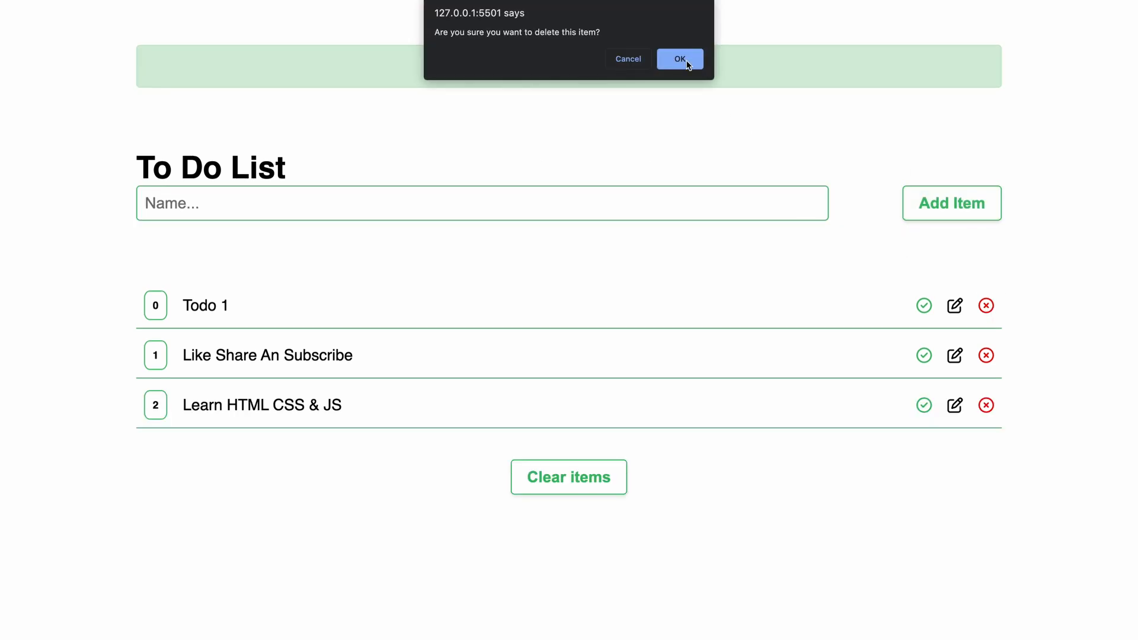
click(678, 59)
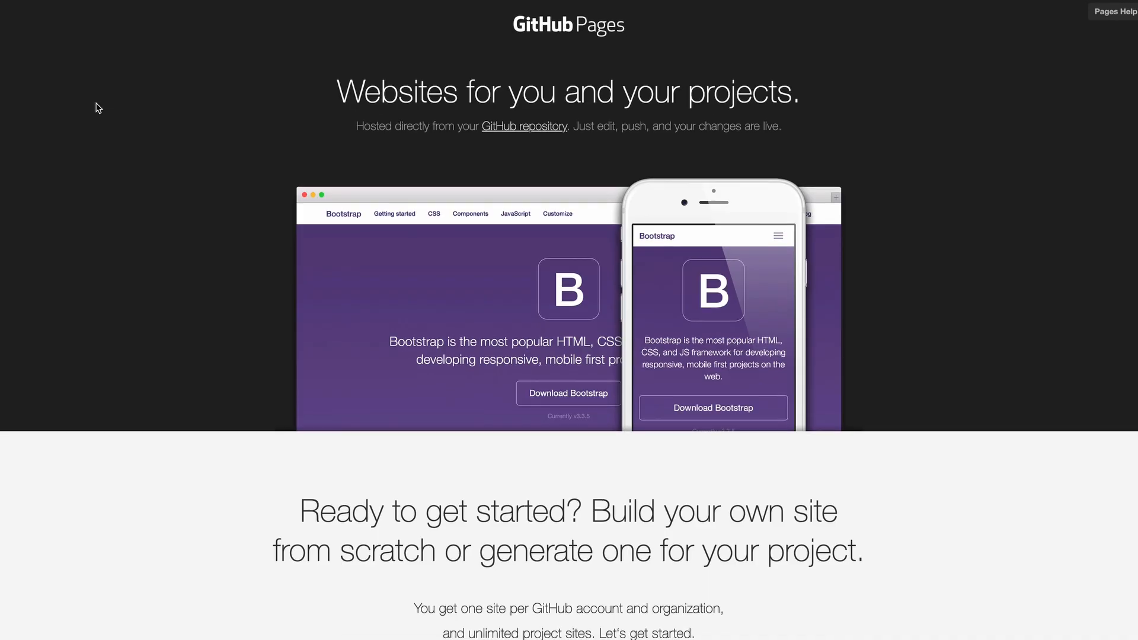
- Scroll the GitHub Pages setup guide and the Netlify Sites dashboard
scroll(down, 3)
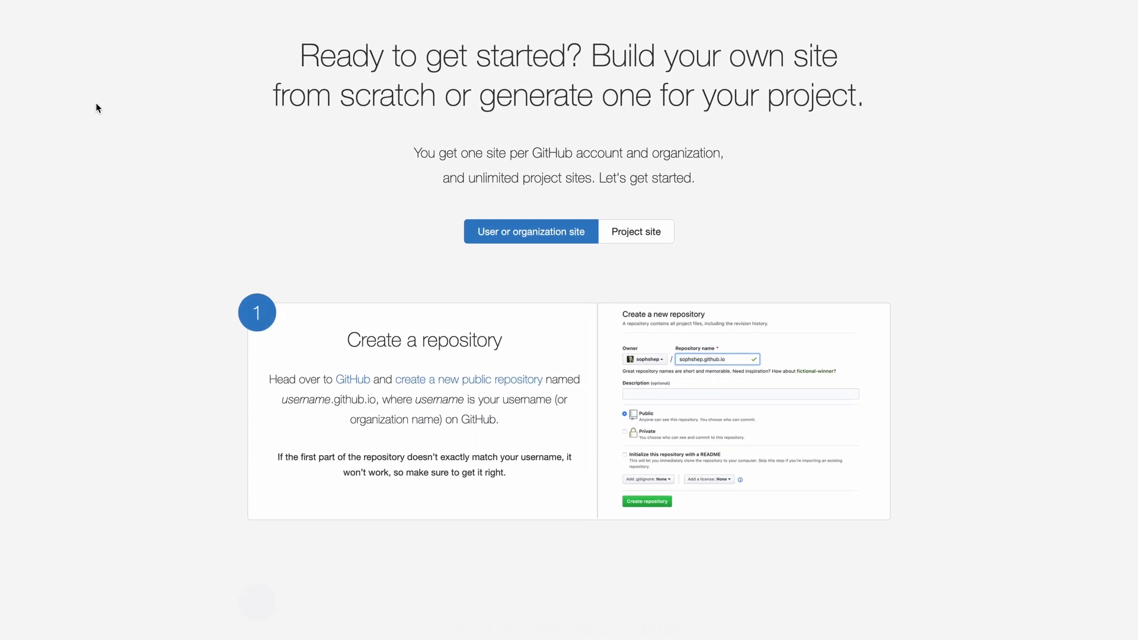
scroll(down, 3)
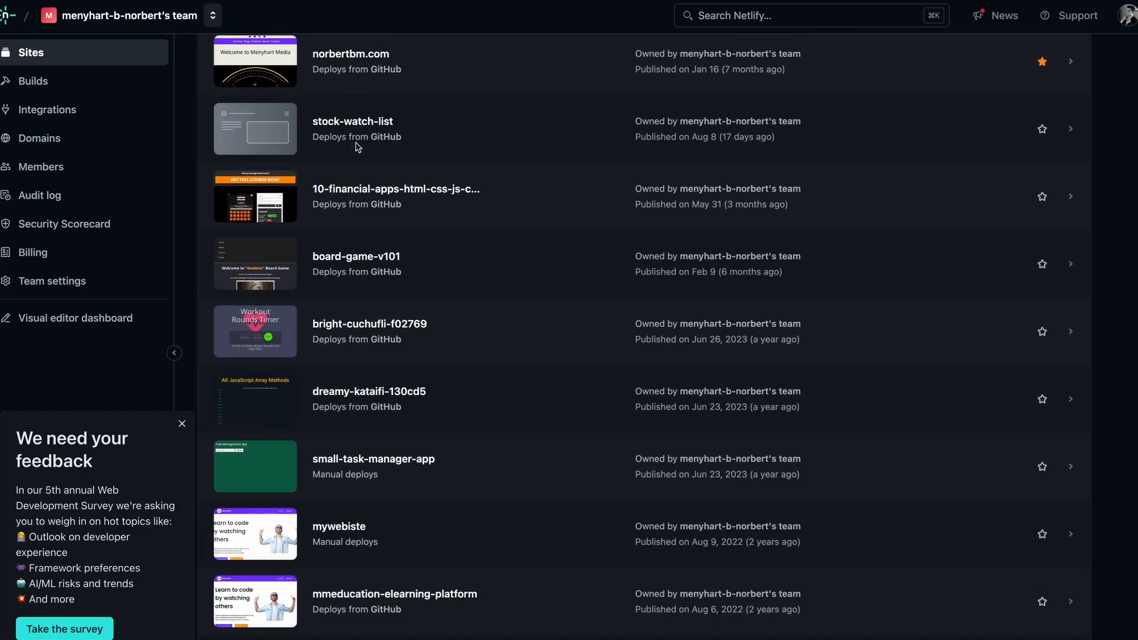
scroll(up, 3)
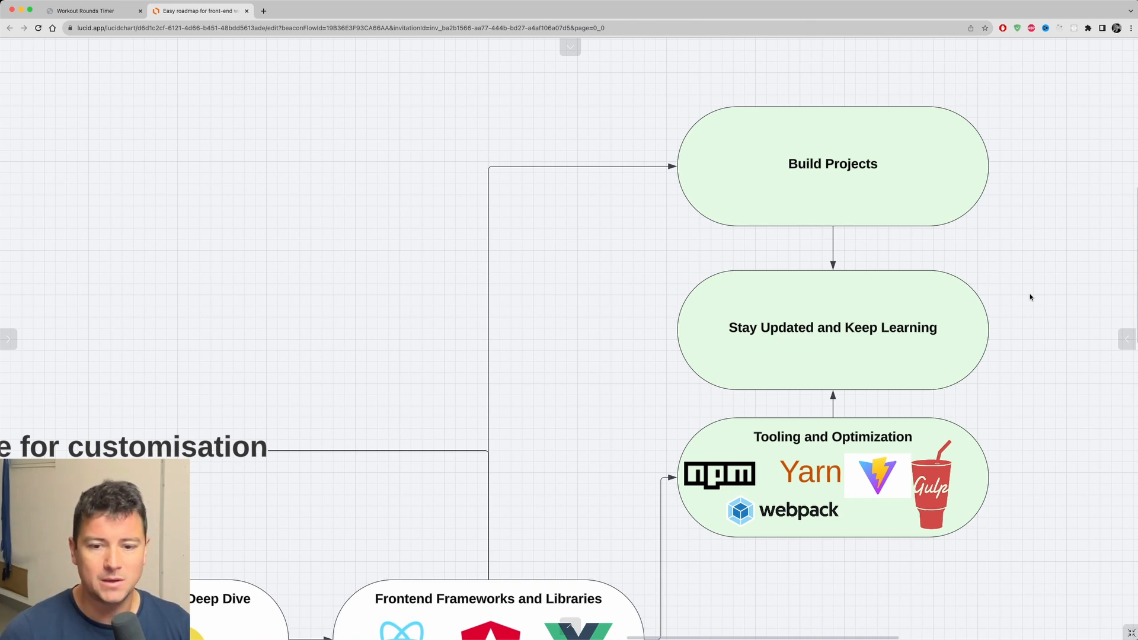
- Switch the photographer portfolio's colour theme and advance the image carousel on the demo sites
click(54, 11)
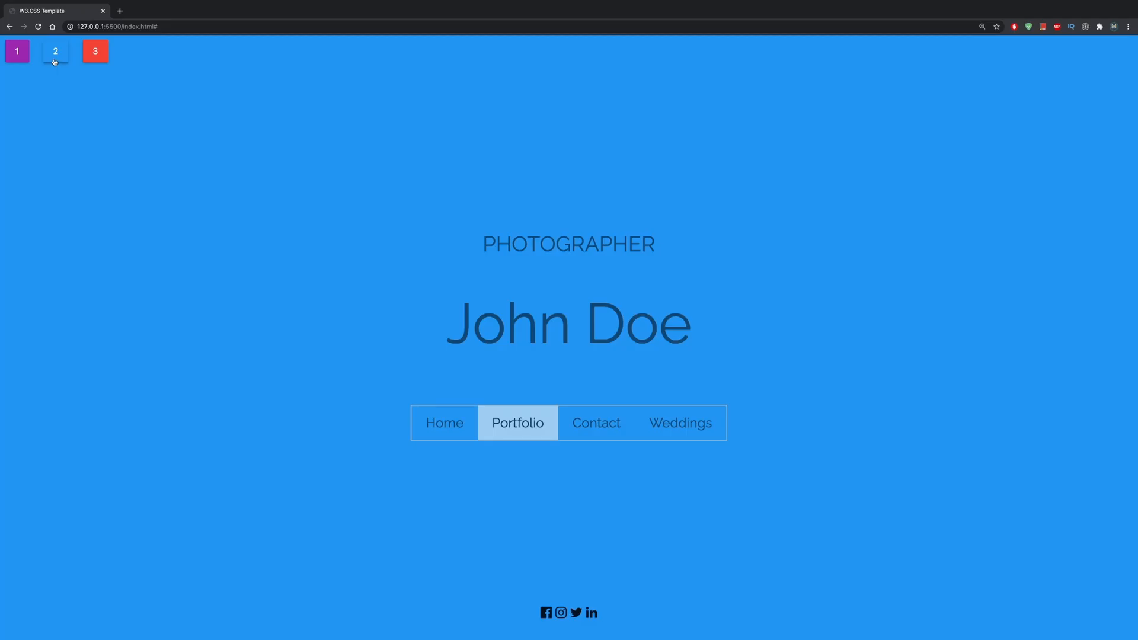
click(55, 51)
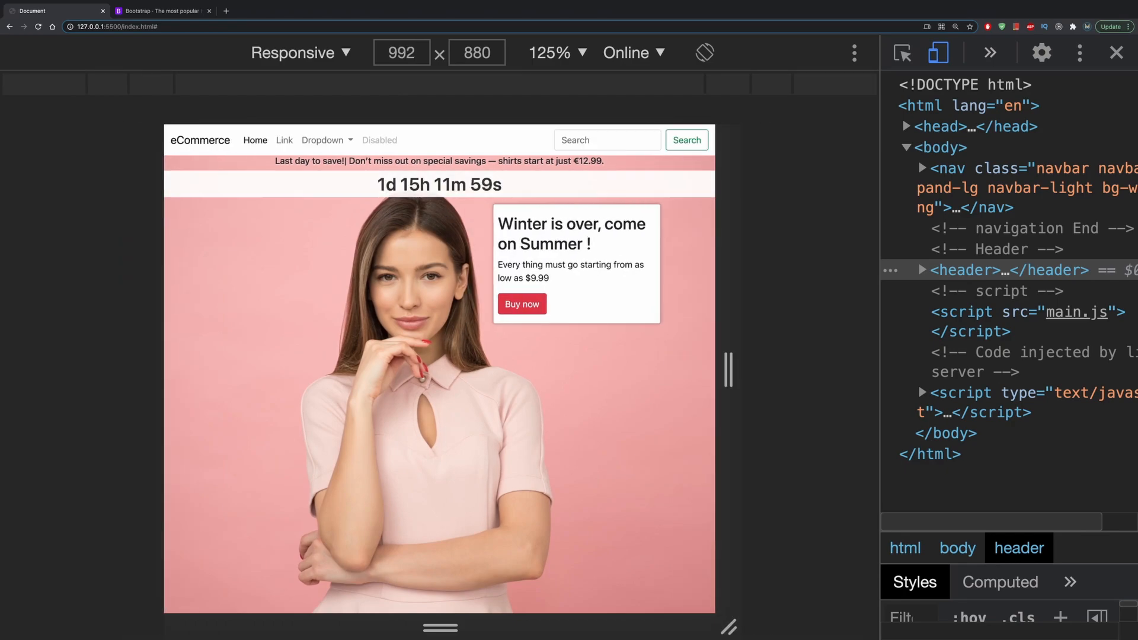
click(55, 11)
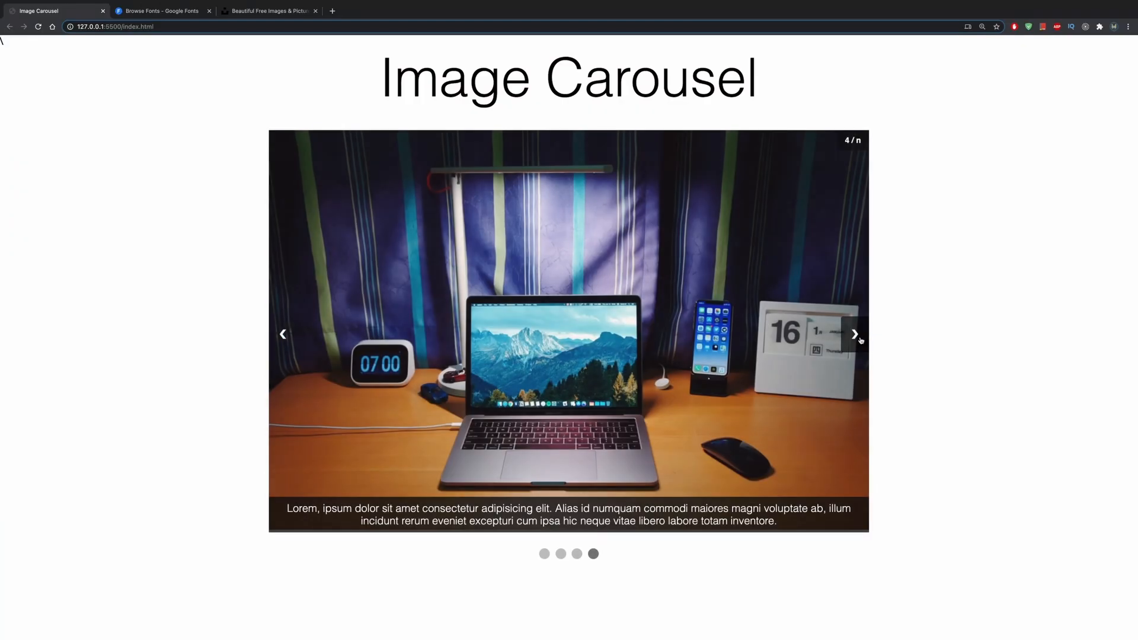
click(284, 335)
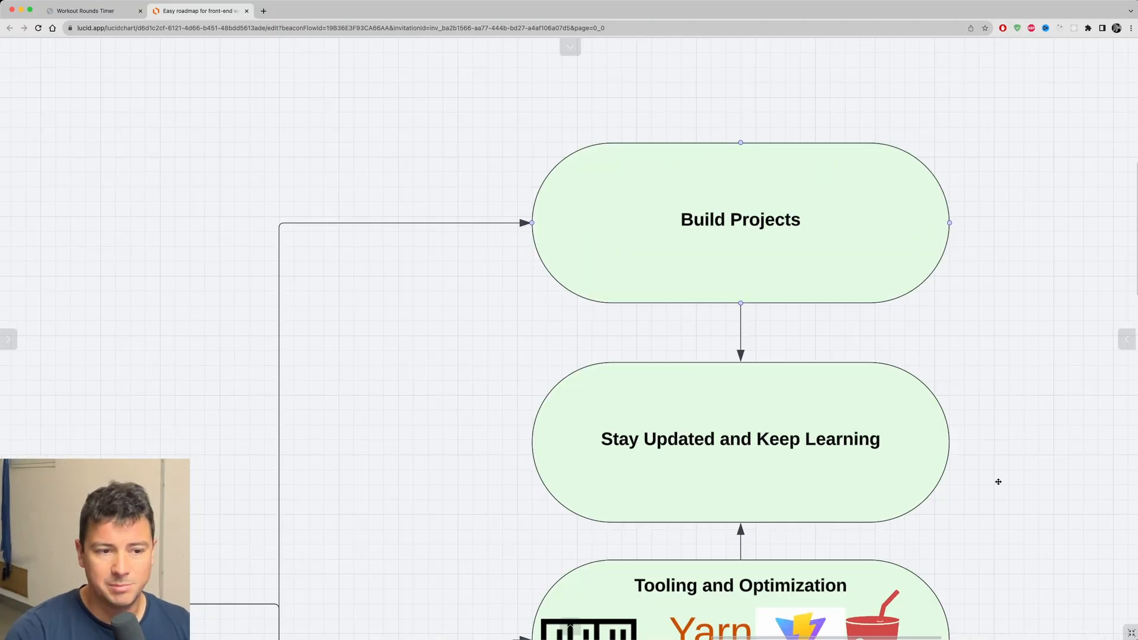
- Scroll the roadmap to the Build Projects and Tooling stages and select the Vite logo
scroll(down, 3)
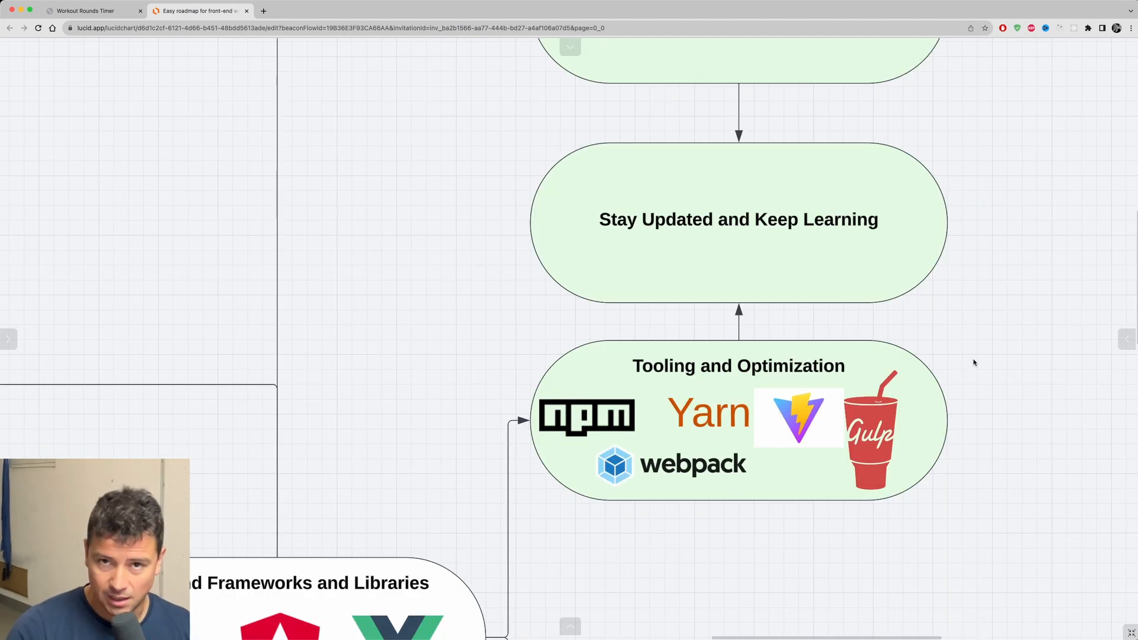
mouse_move(1002, 348)
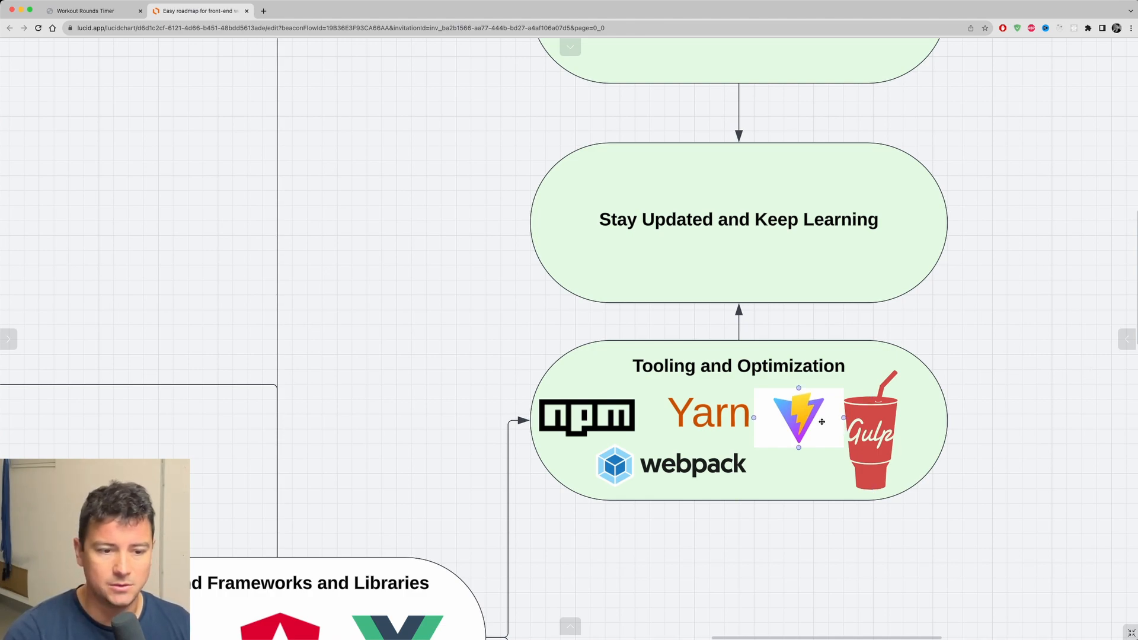
click(979, 433)
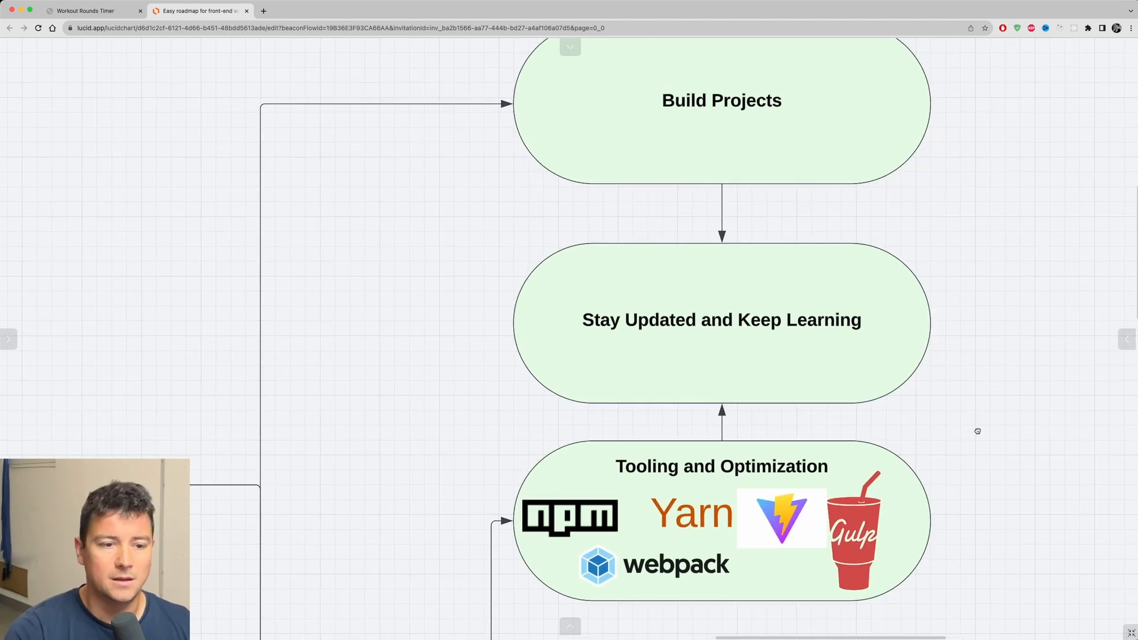
scroll(down, 3)
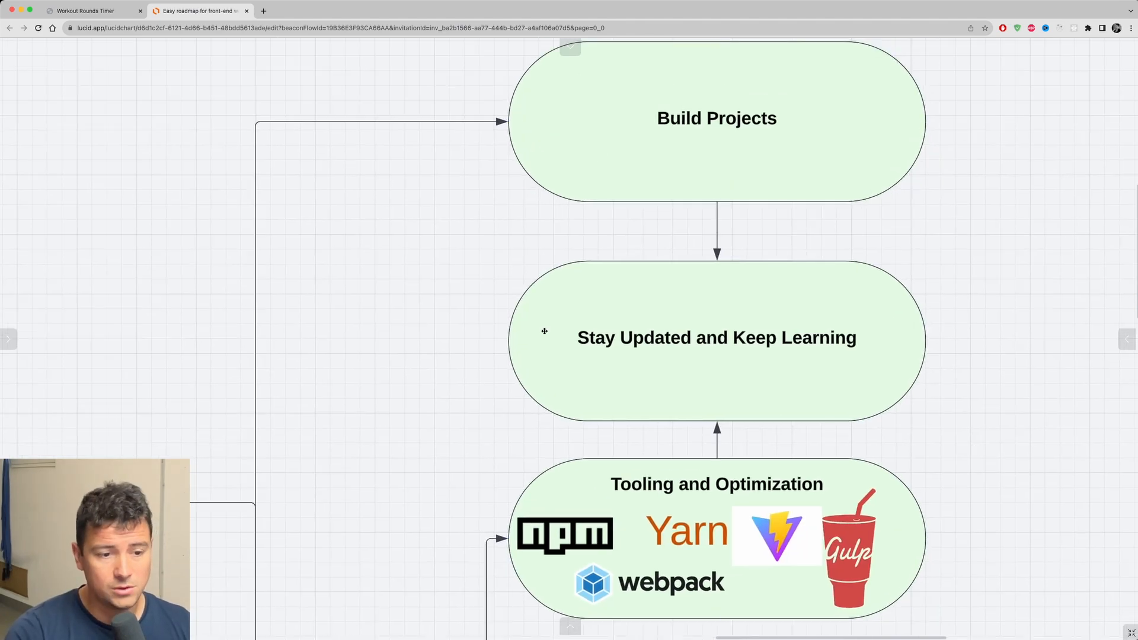
mouse_move(993, 389)
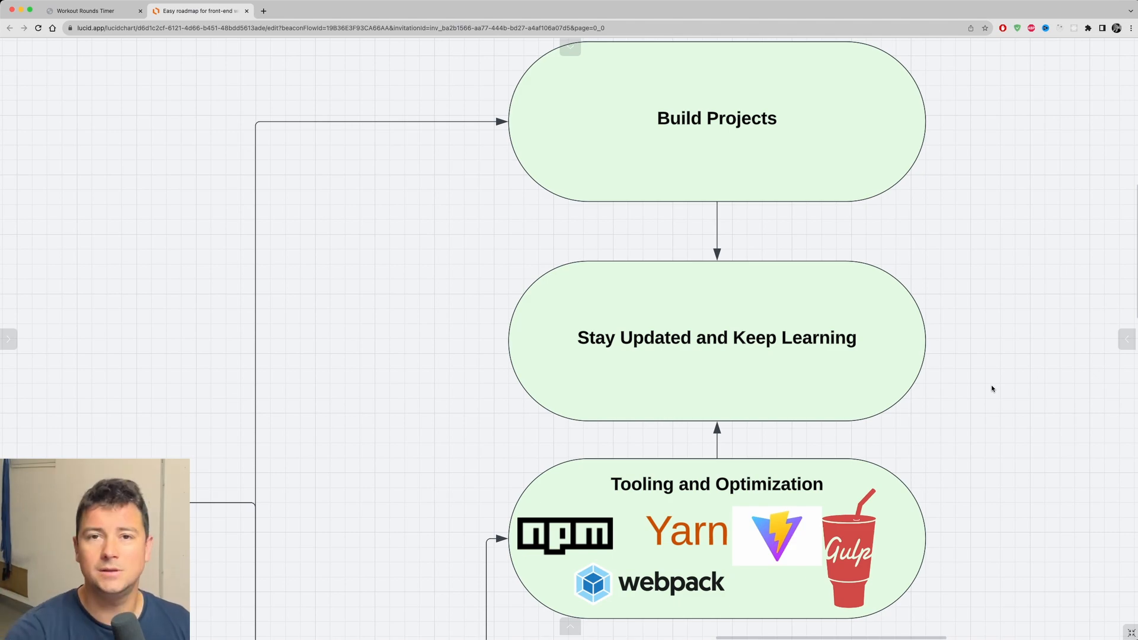
mouse_move(985, 370)
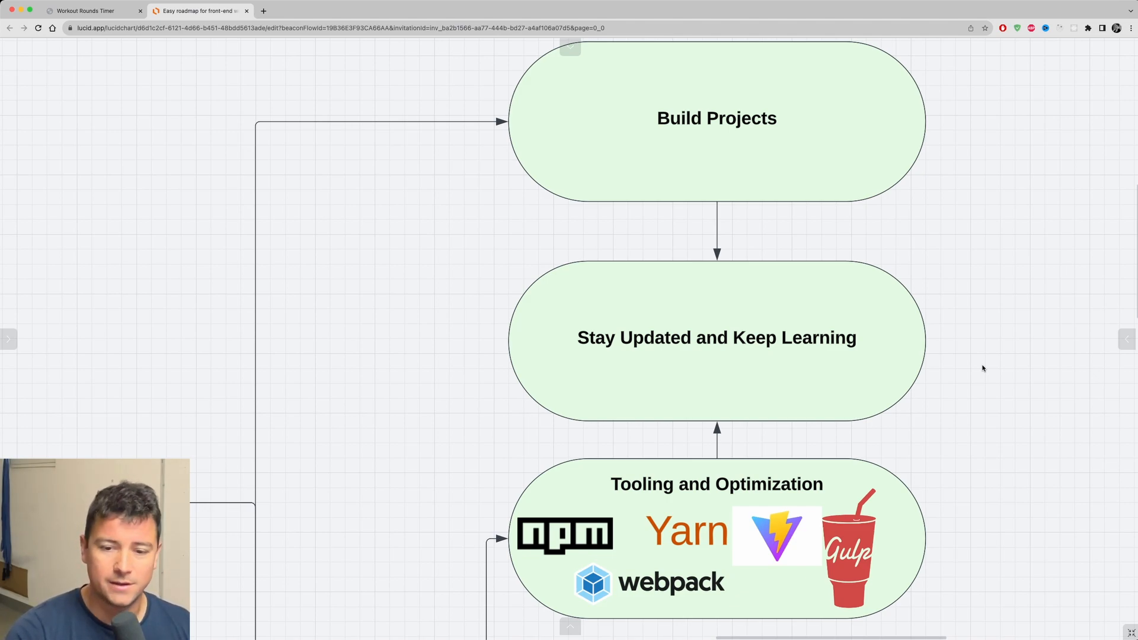
mouse_move(975, 349)
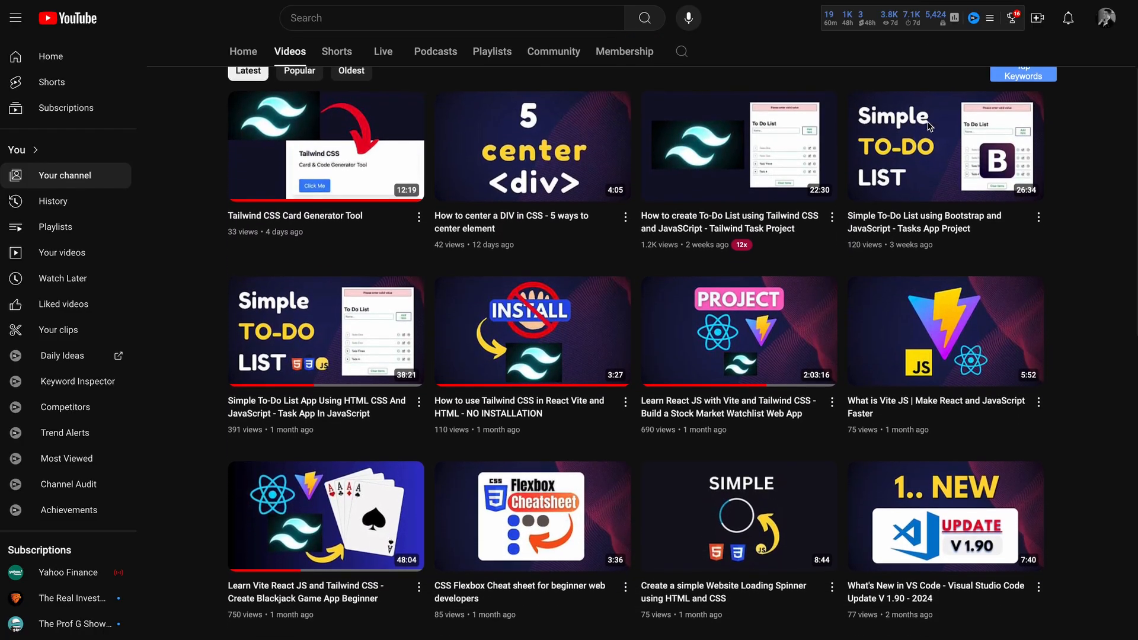
scroll(down, 3)
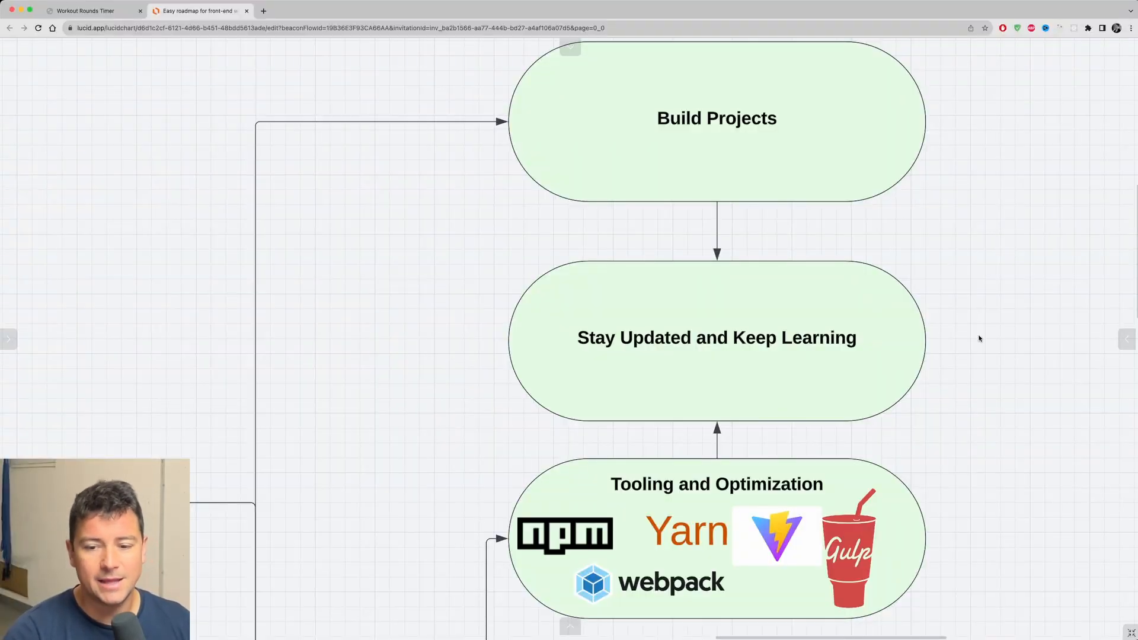
mouse_move(986, 363)
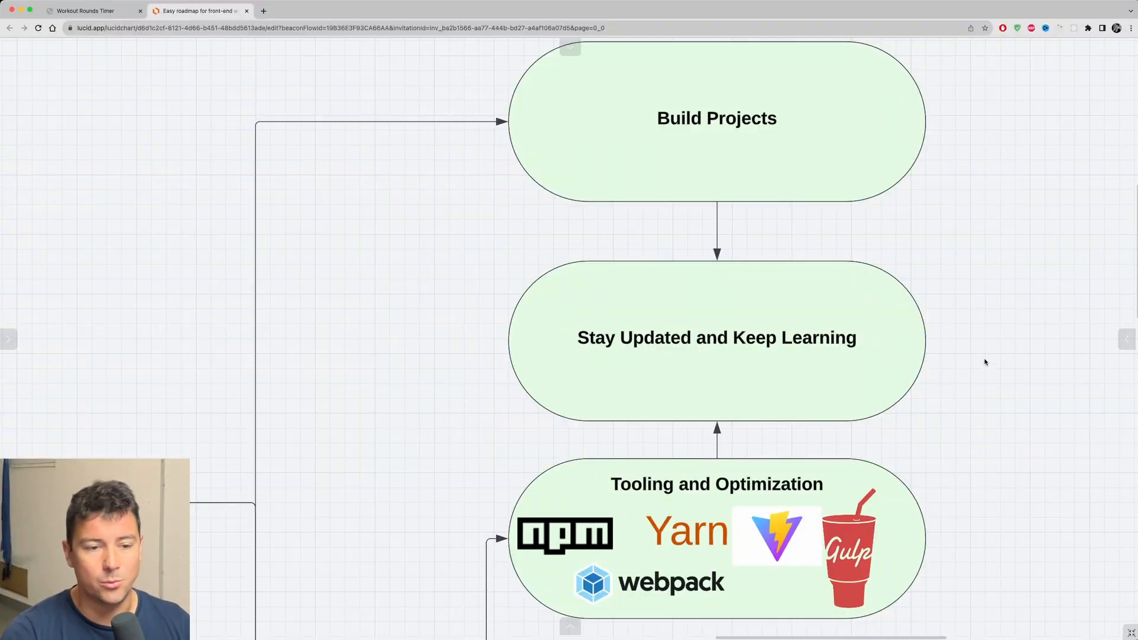
- Scroll the canvas down past Frontend Frameworks to the red Apply for Jobs or Freelance shape
scroll(down, 3)
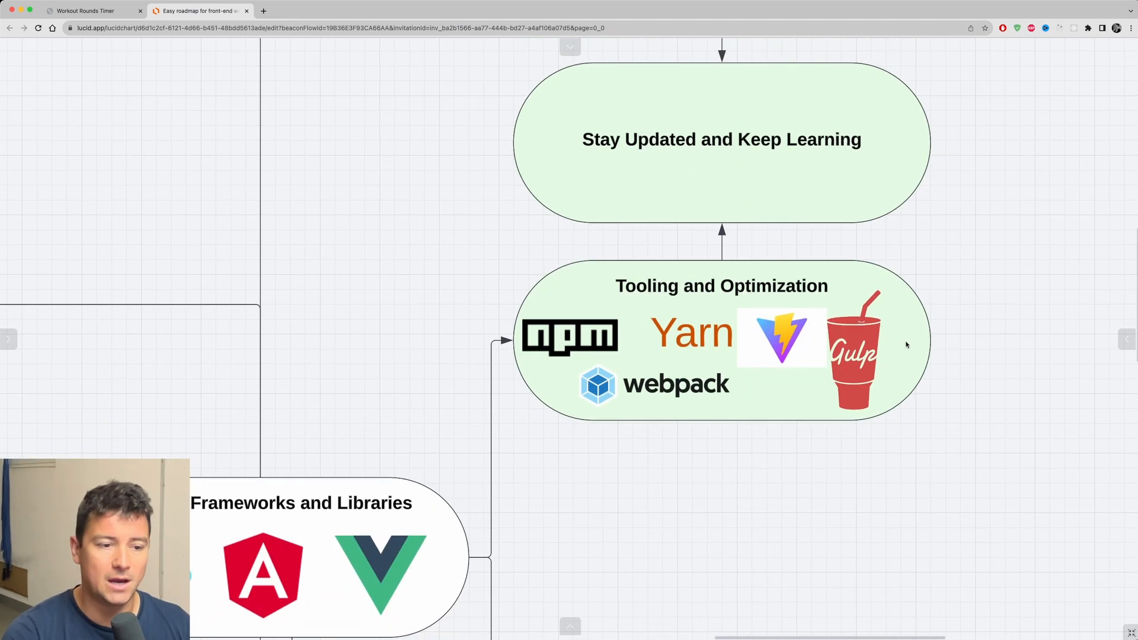
scroll(down, 3)
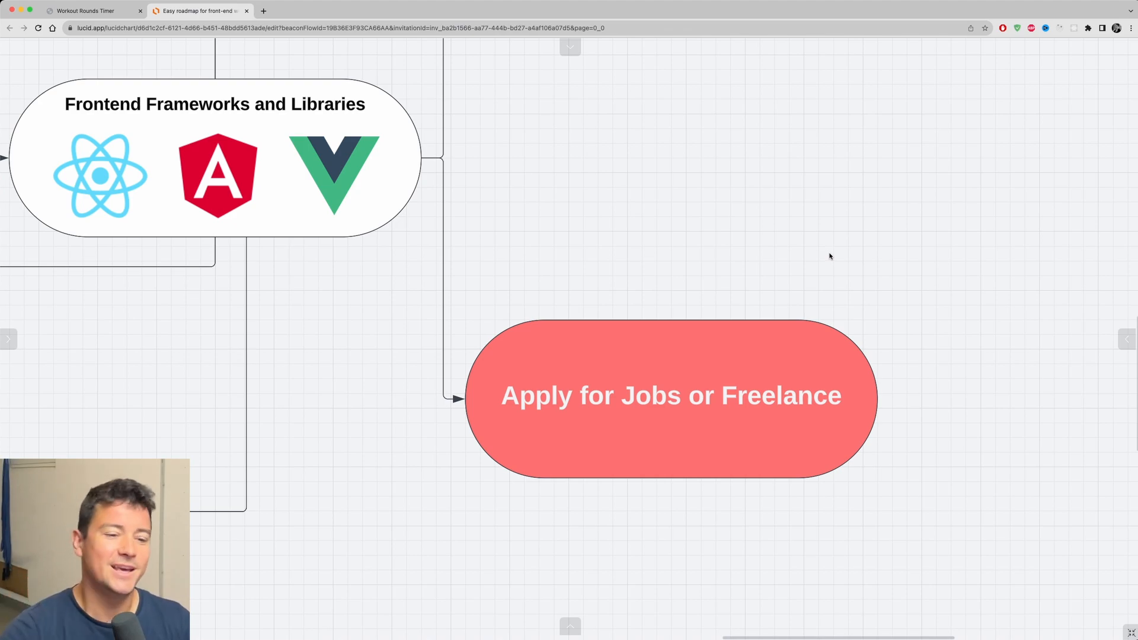
mouse_move(904, 289)
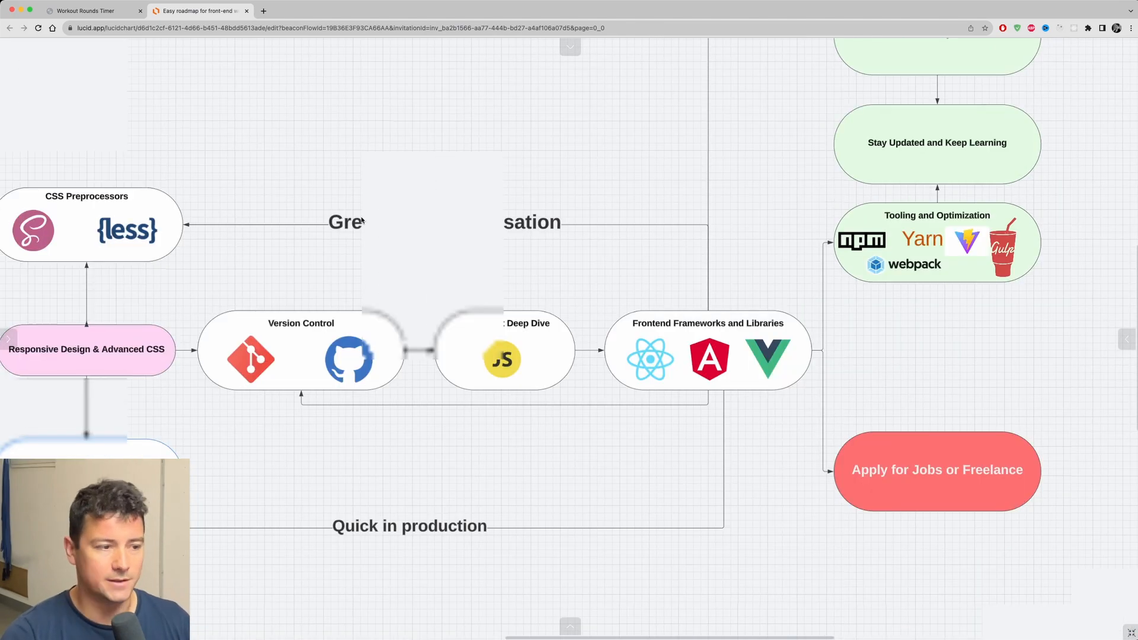
- Select and deselect the Apply for Jobs stage and its connector while zooming out to fit the whole roadmap
click(937, 470)
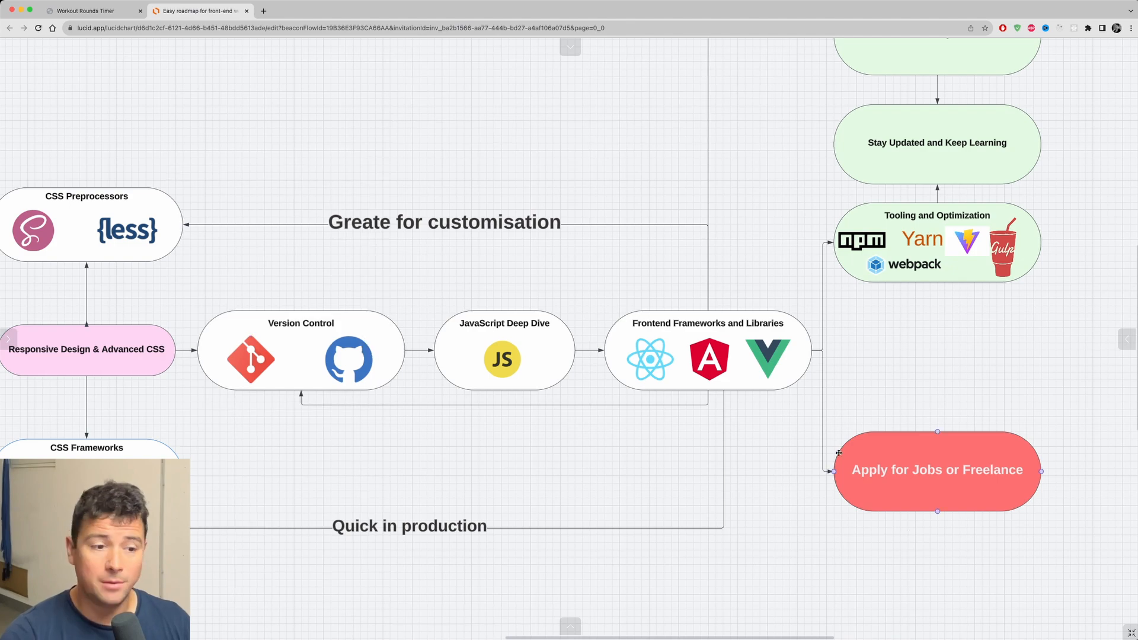
click(659, 361)
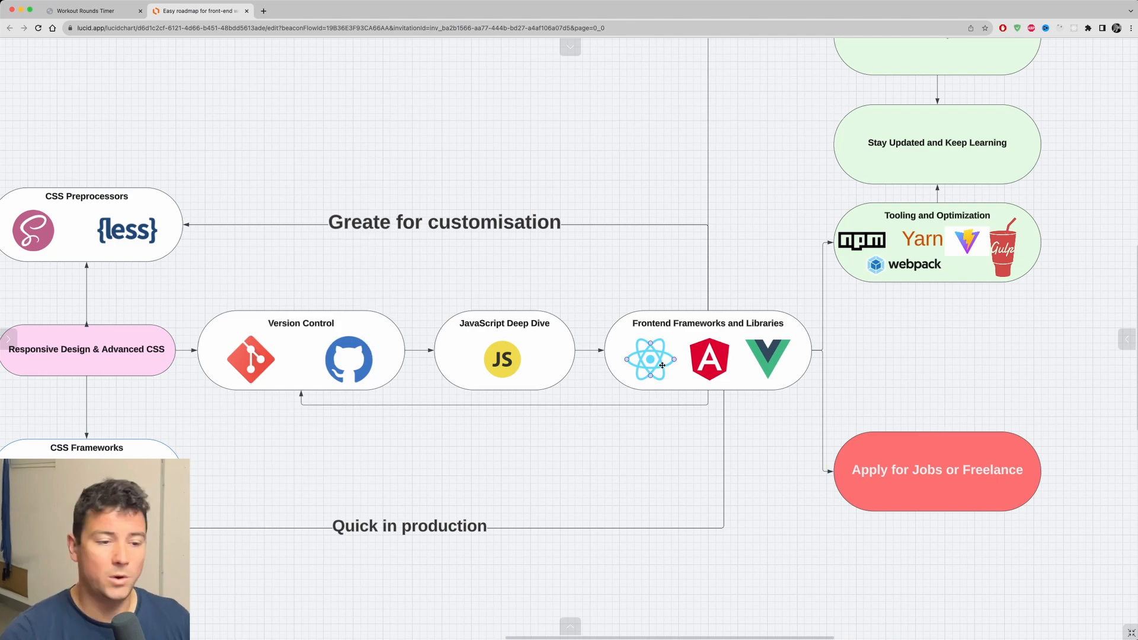
mouse_move(956, 386)
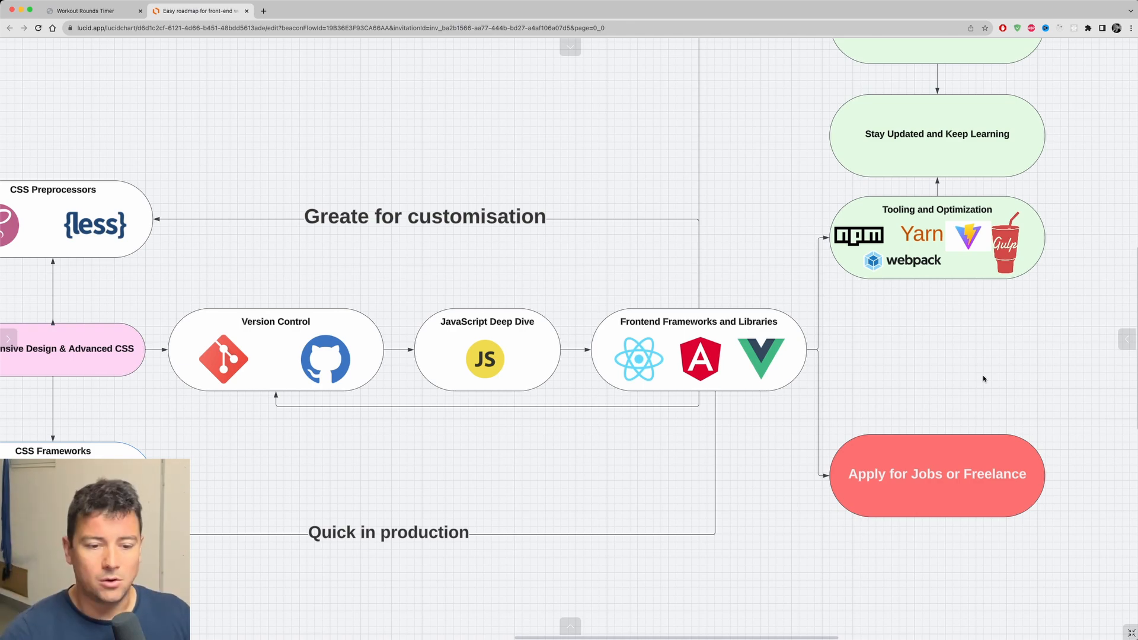
mouse_move(996, 383)
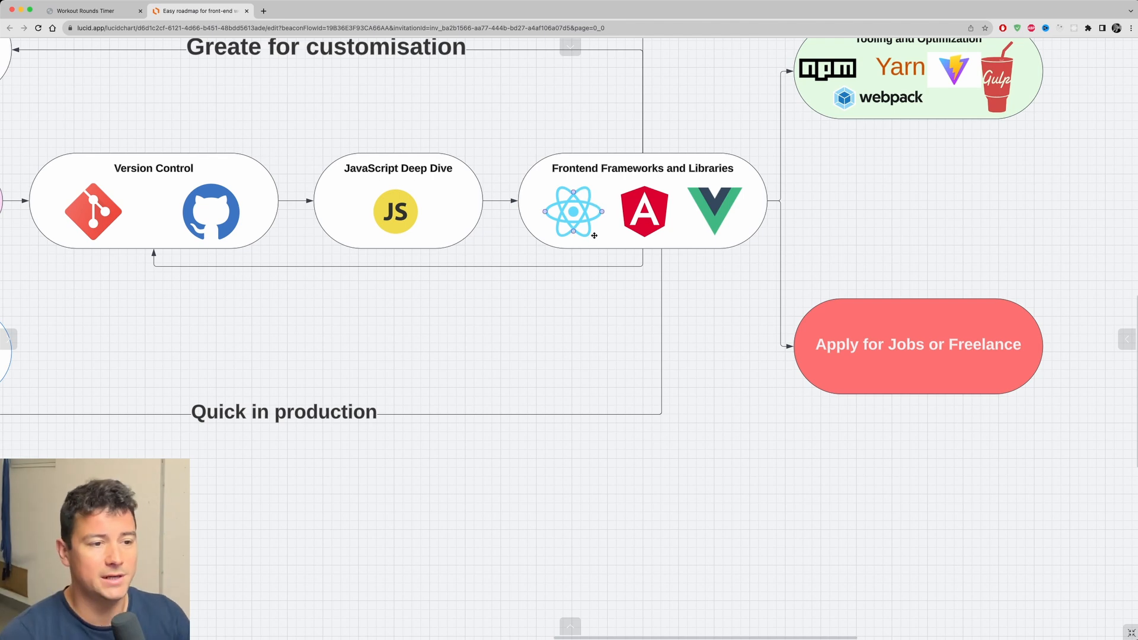
click(918, 344)
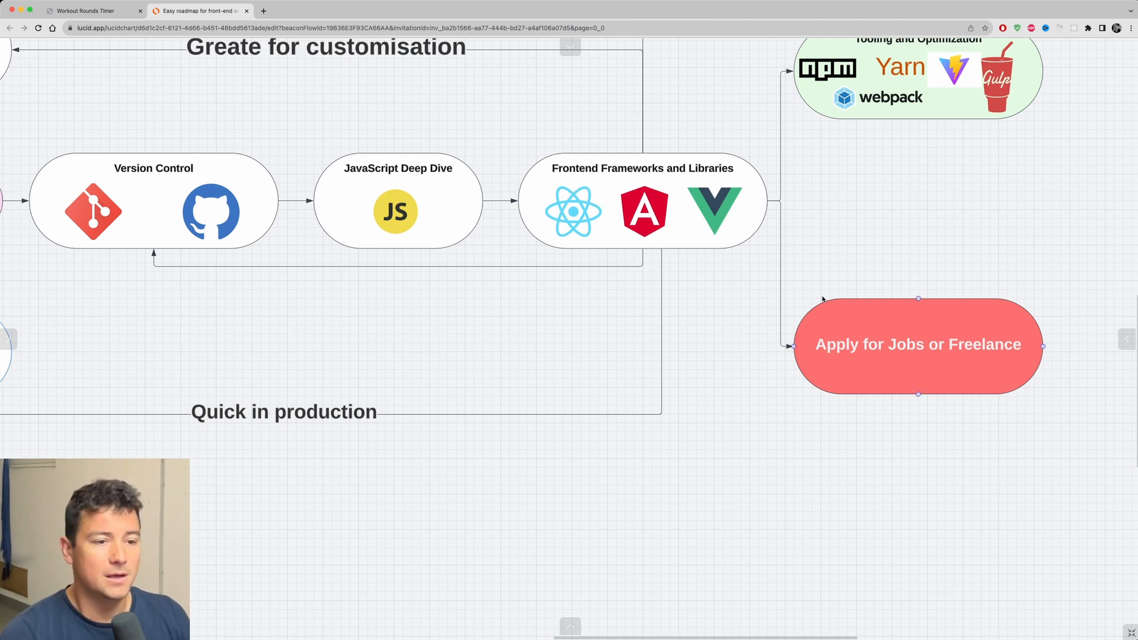
click(730, 284)
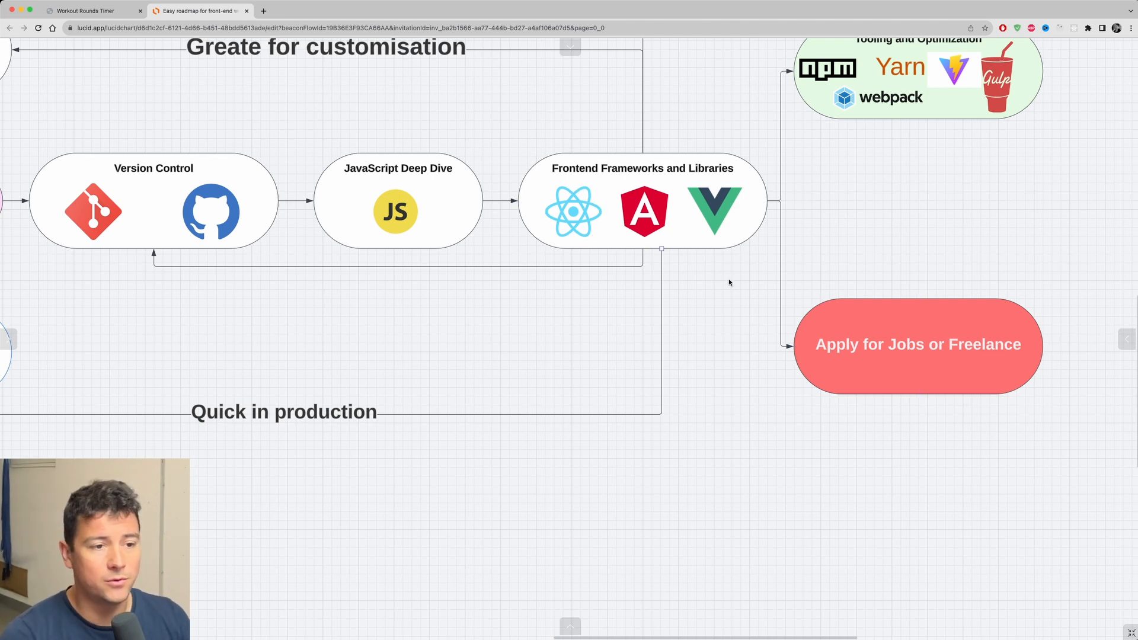
mouse_move(828, 287)
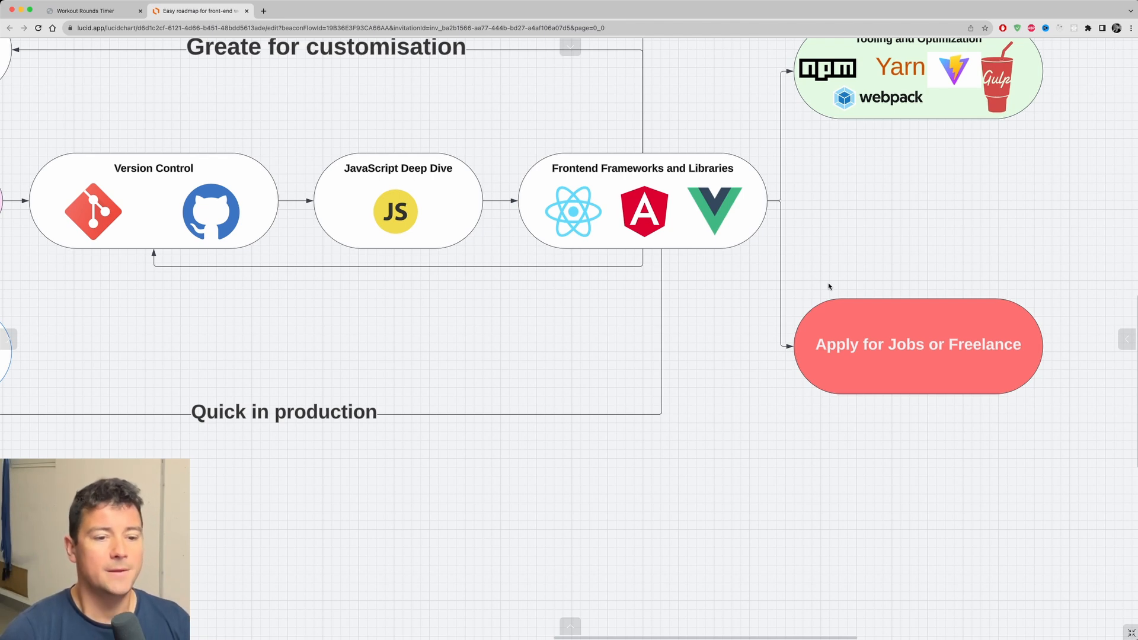
mouse_move(802, 248)
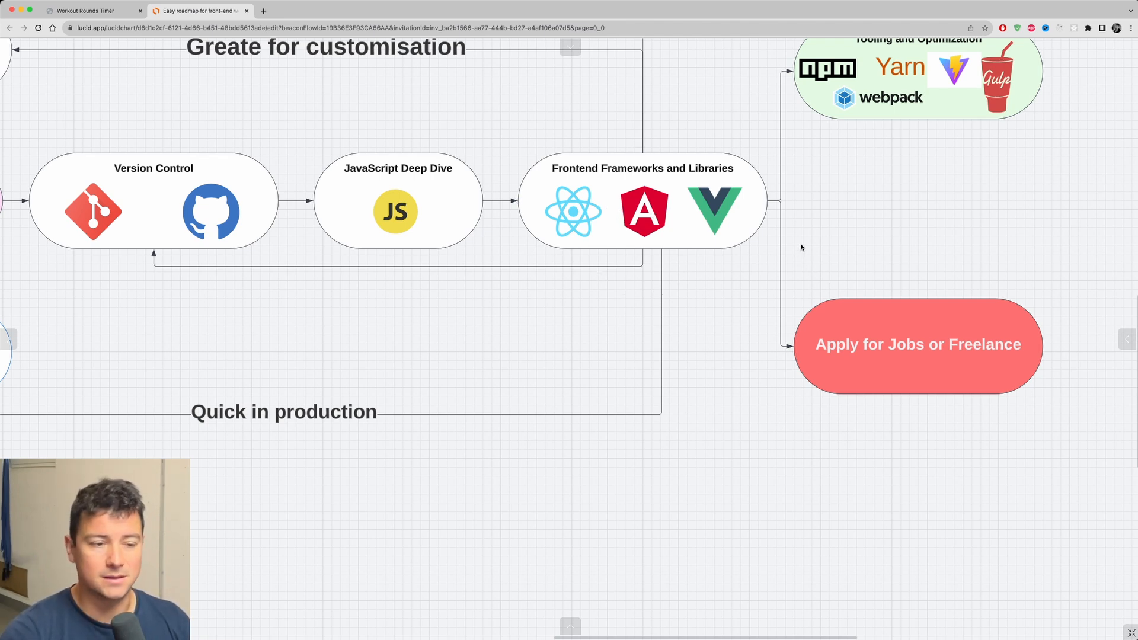
click(641, 211)
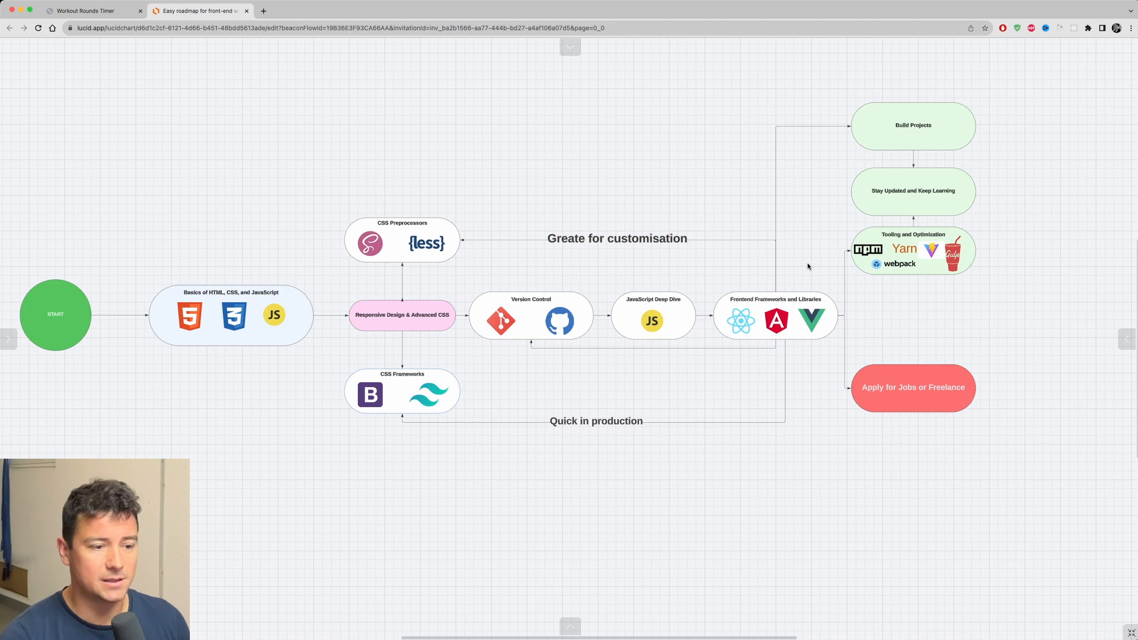
click(776, 314)
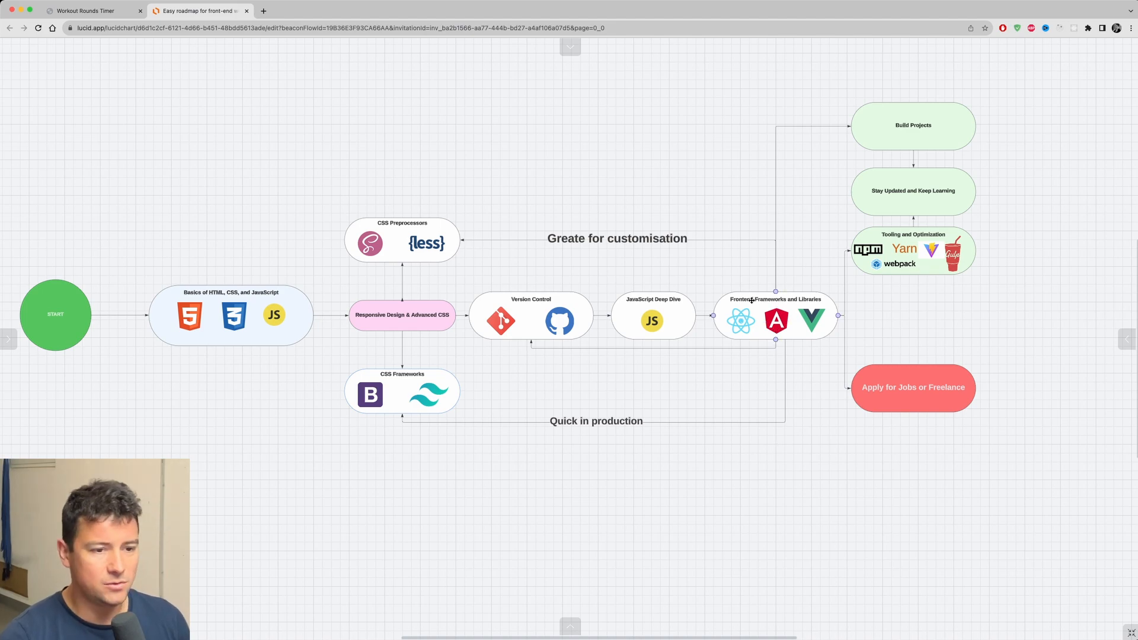
mouse_move(767, 309)
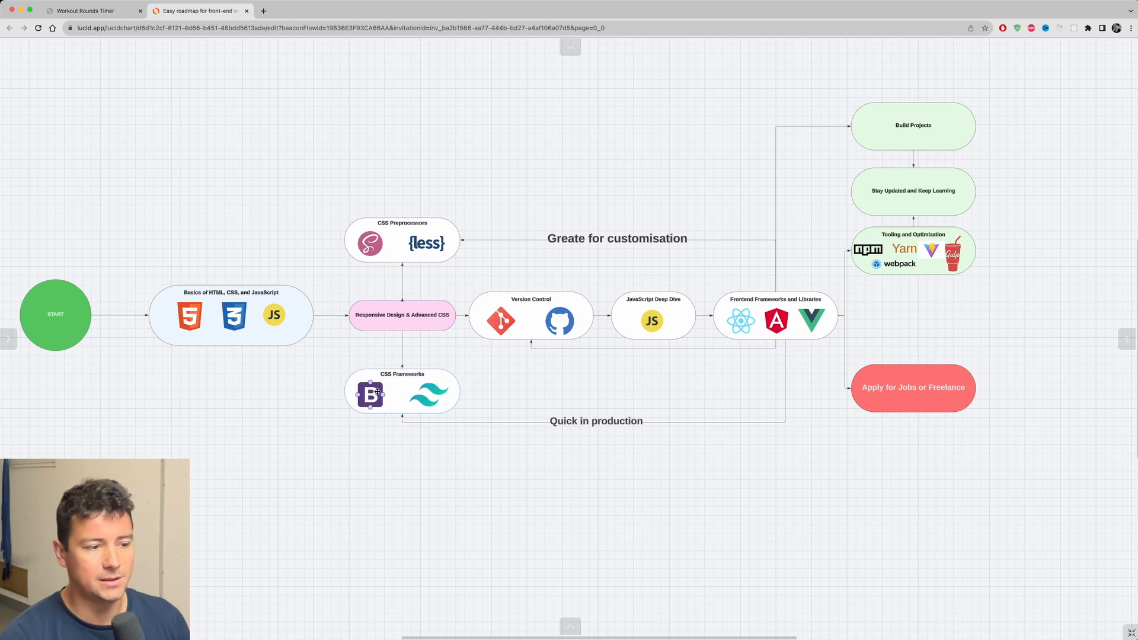
click(402, 394)
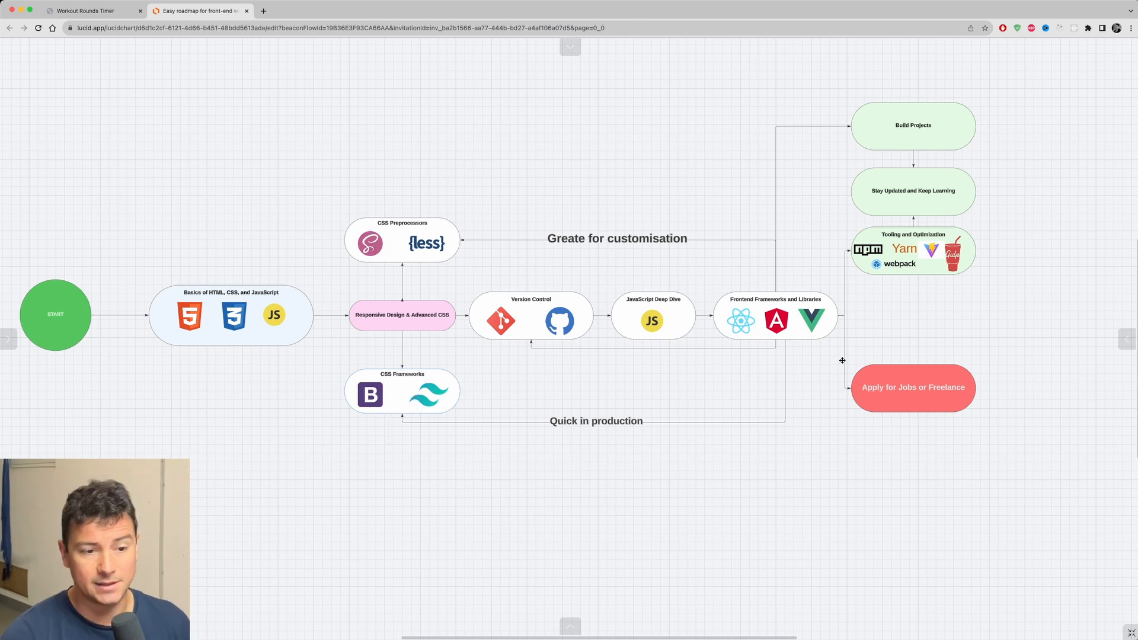
mouse_move(830, 347)
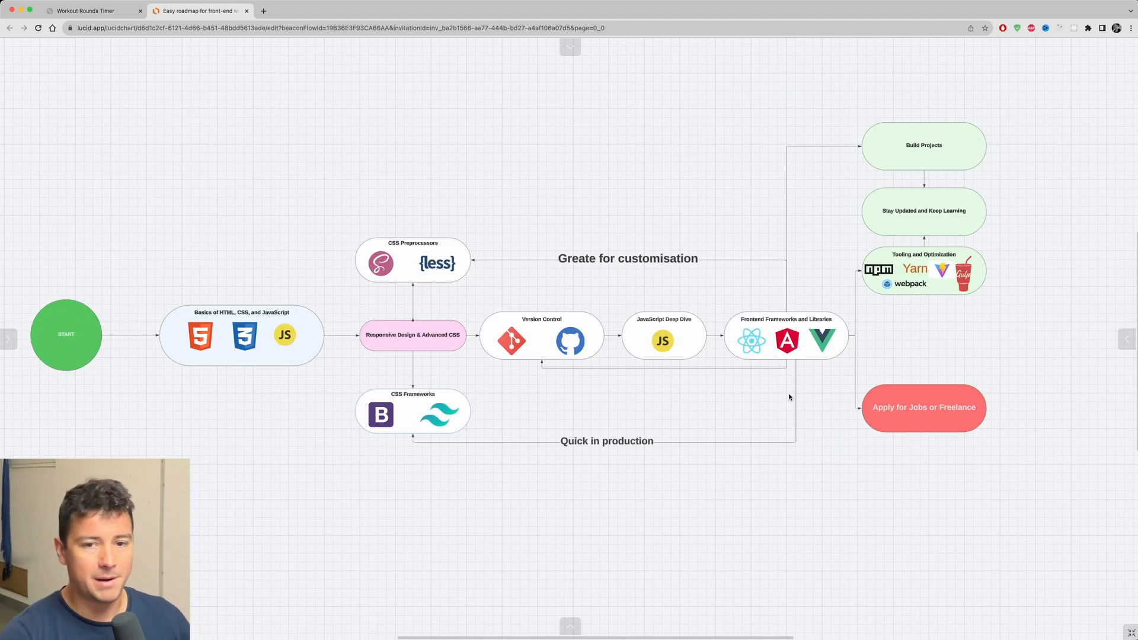
mouse_move(842, 421)
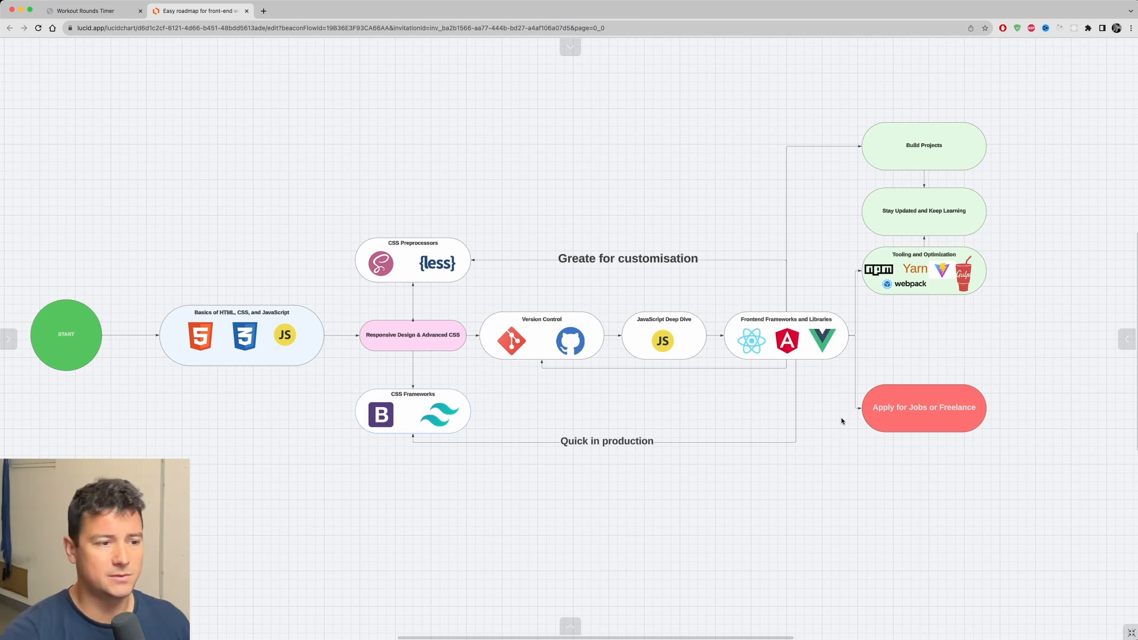
mouse_move(862, 307)
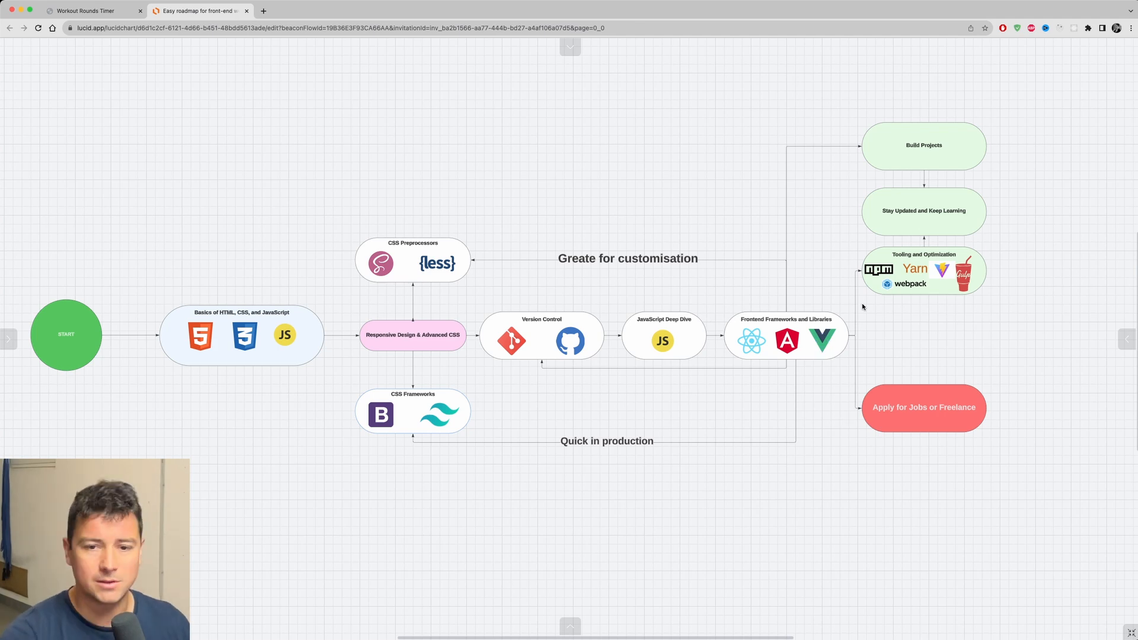